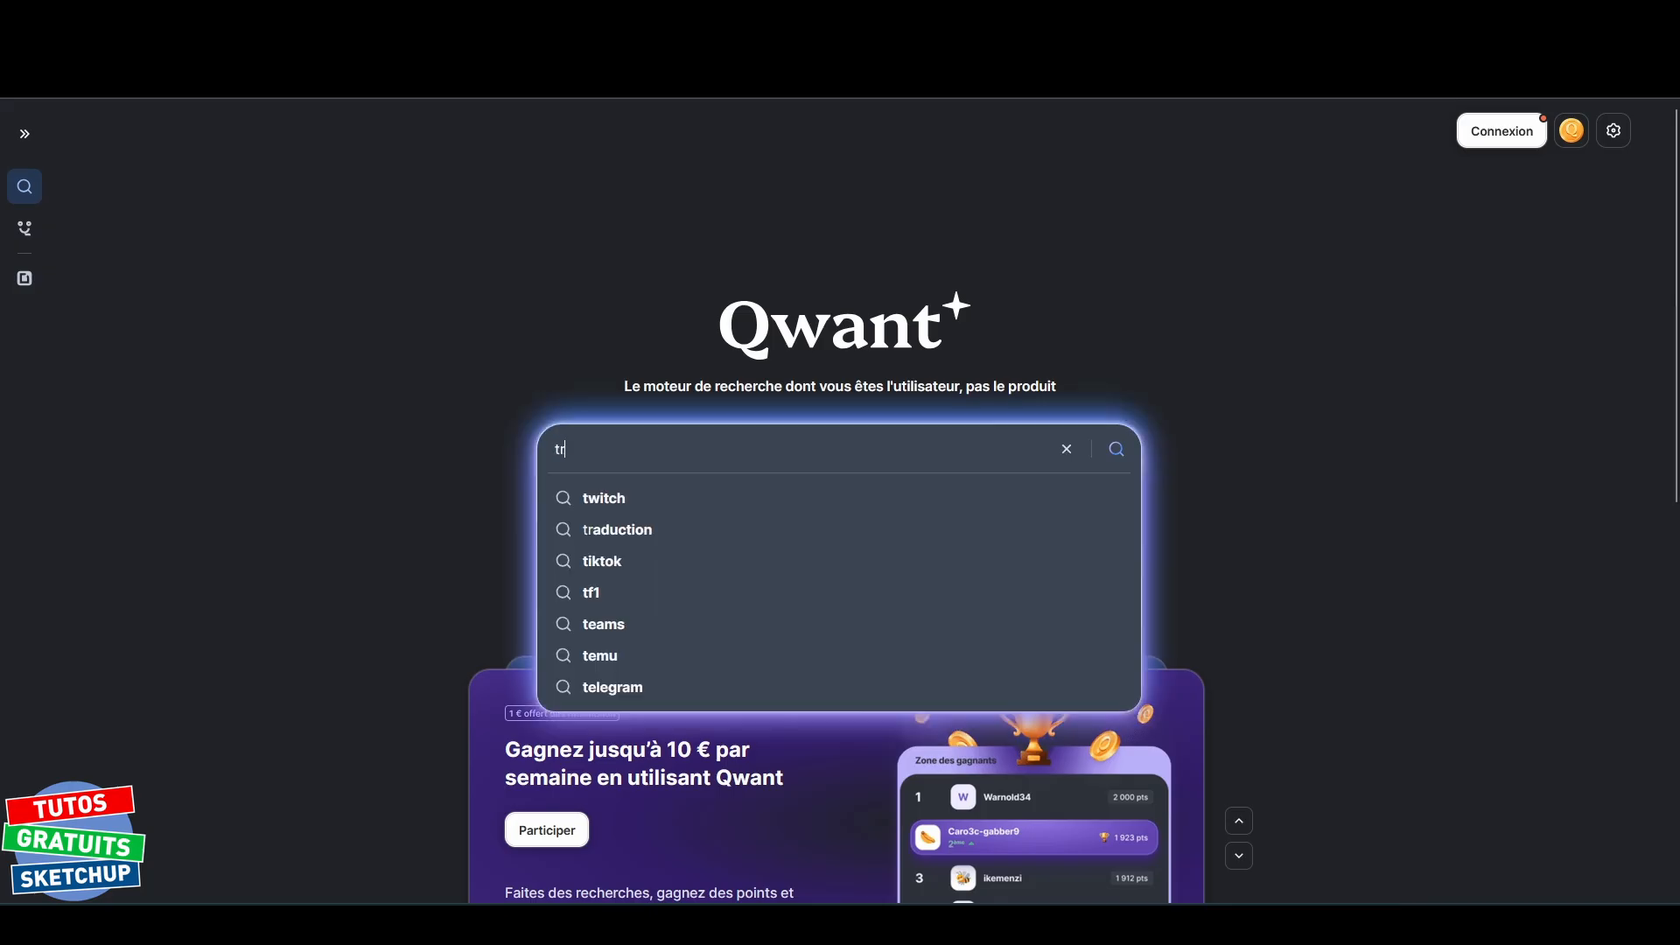
Search Qwant for 'trimble sketchup' and launch the free browser-based SketchUp modeller
text(trimble sketchup)
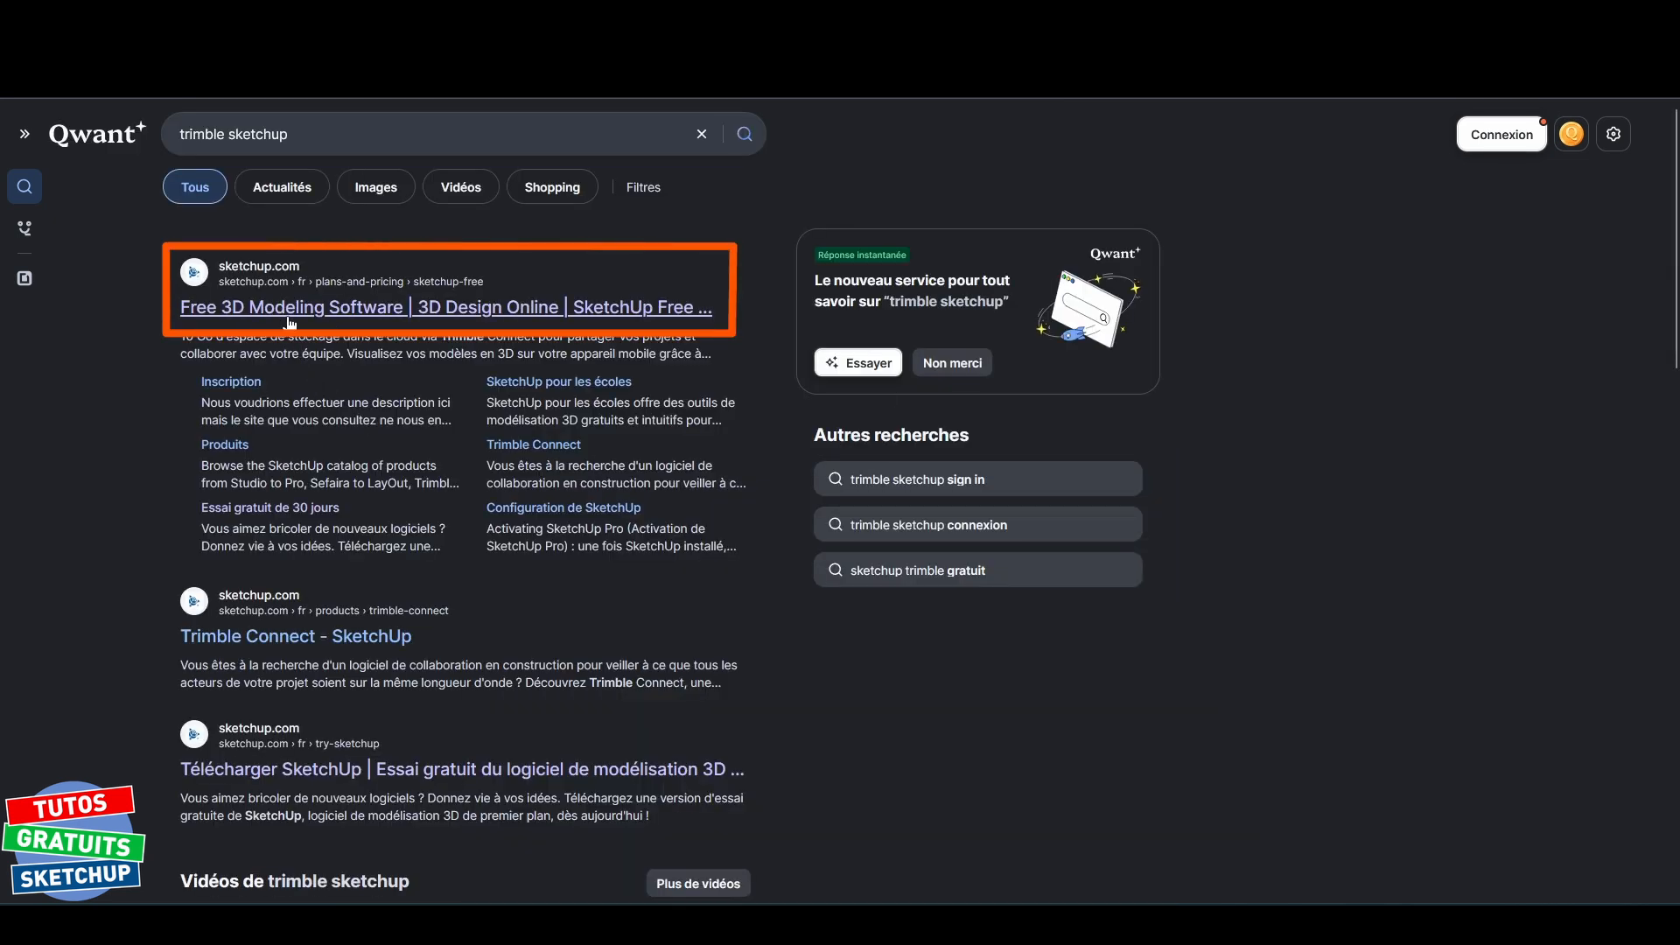
click(446, 306)
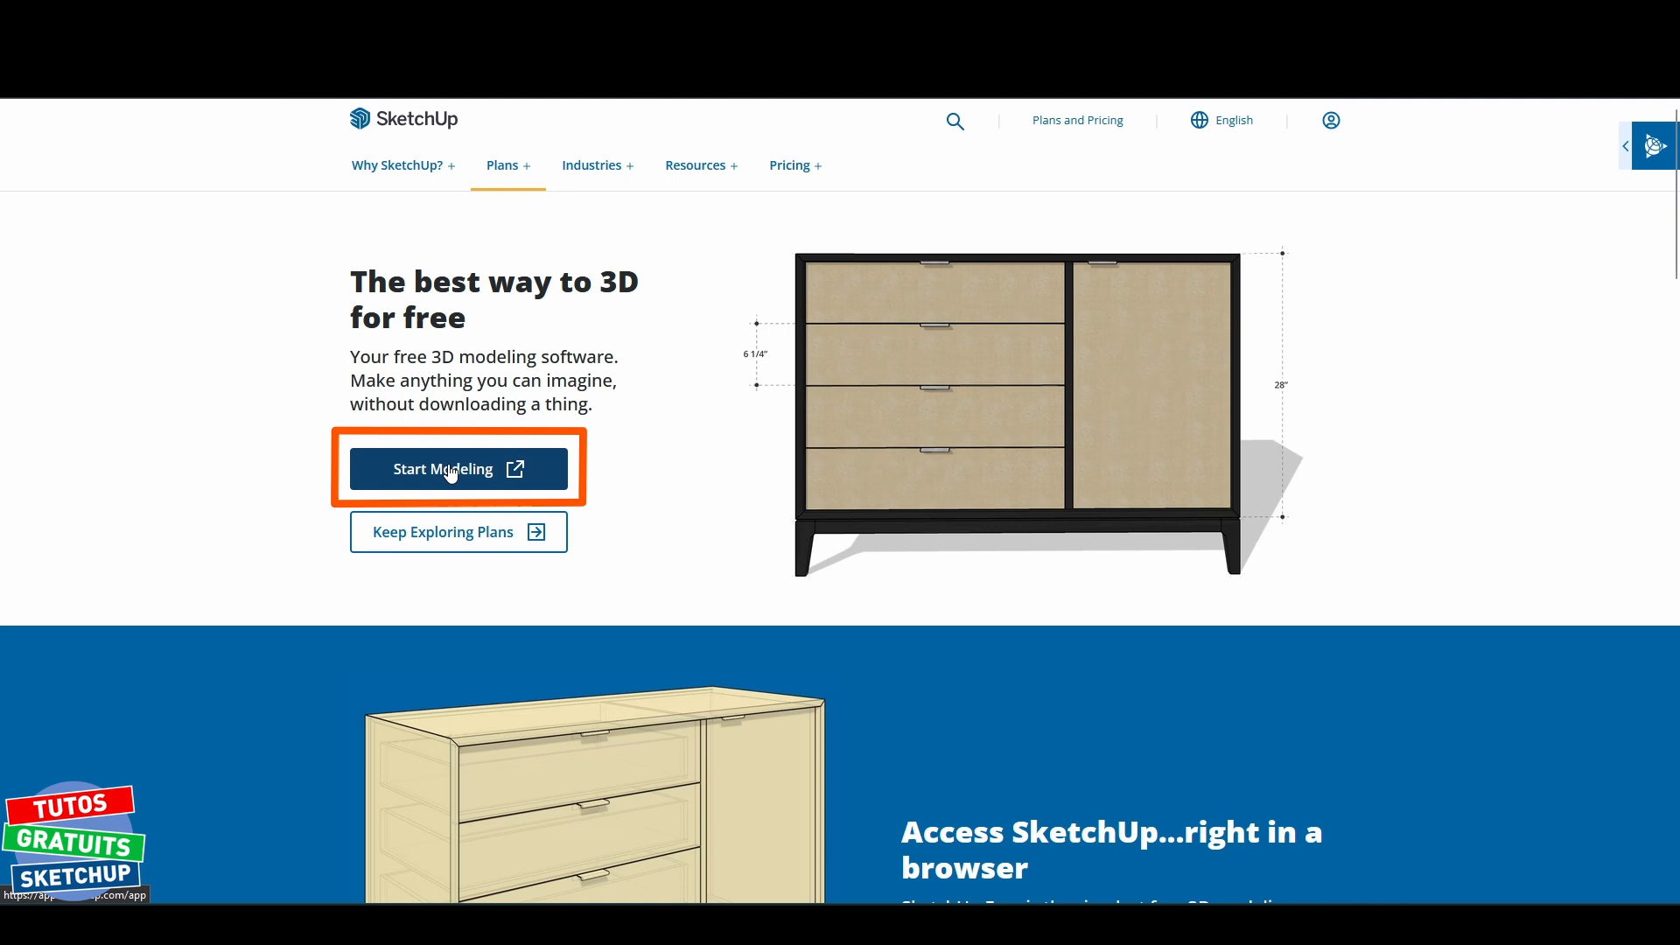
click(457, 469)
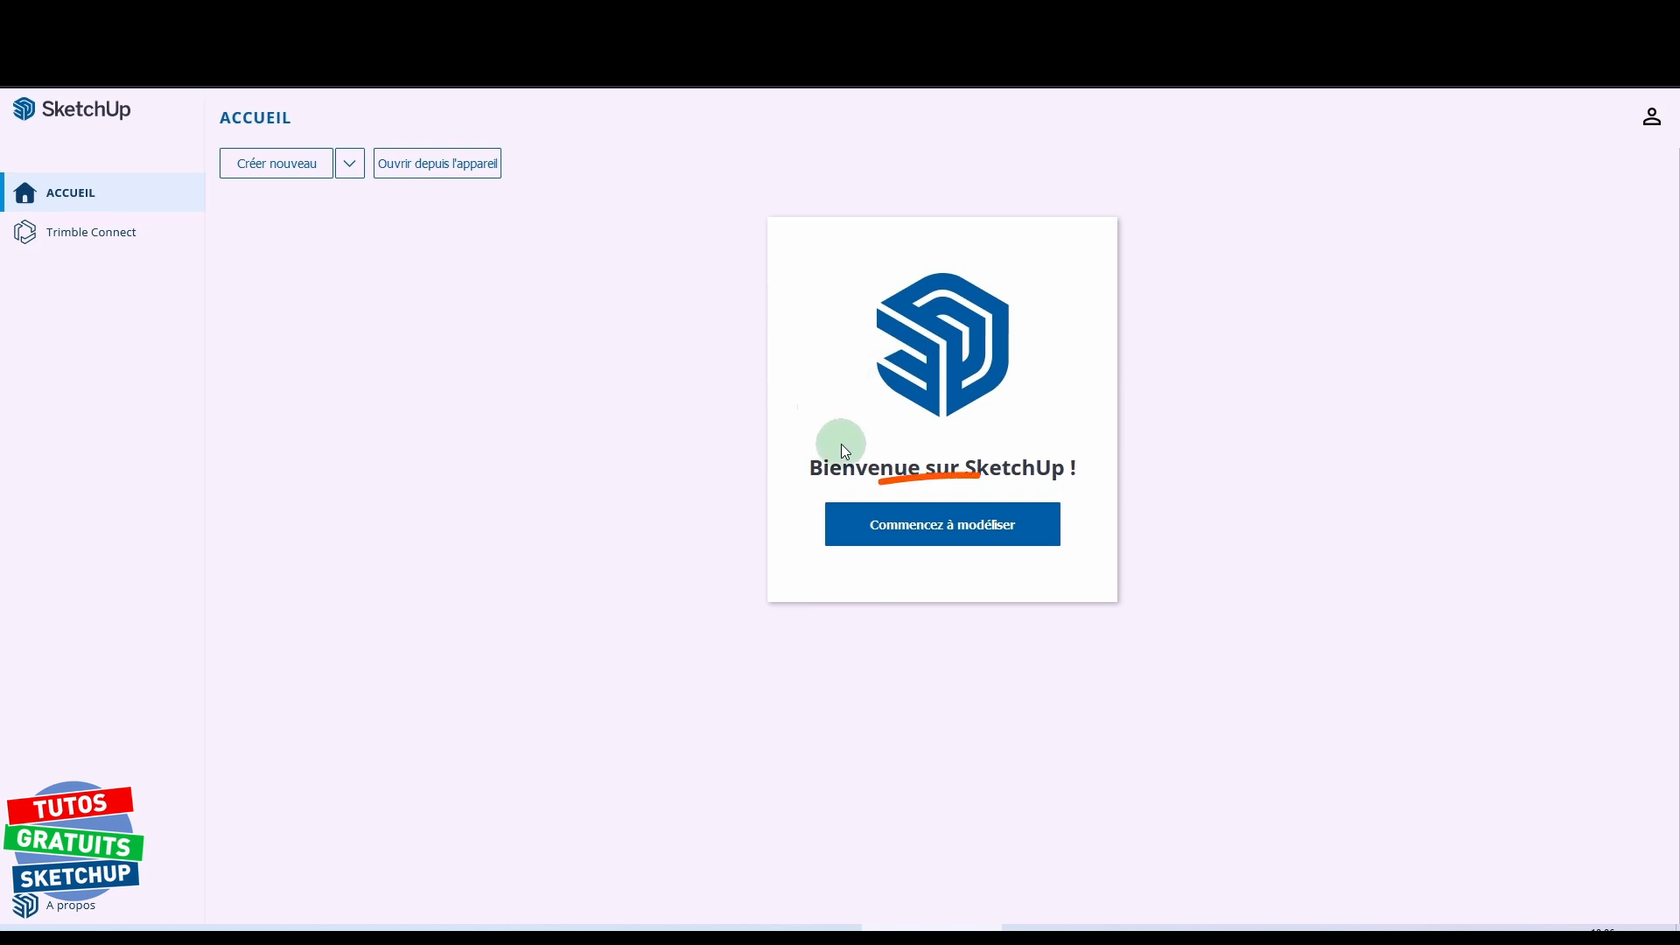
Start a new blank model with 'Commencez à modéliser'
click(941, 525)
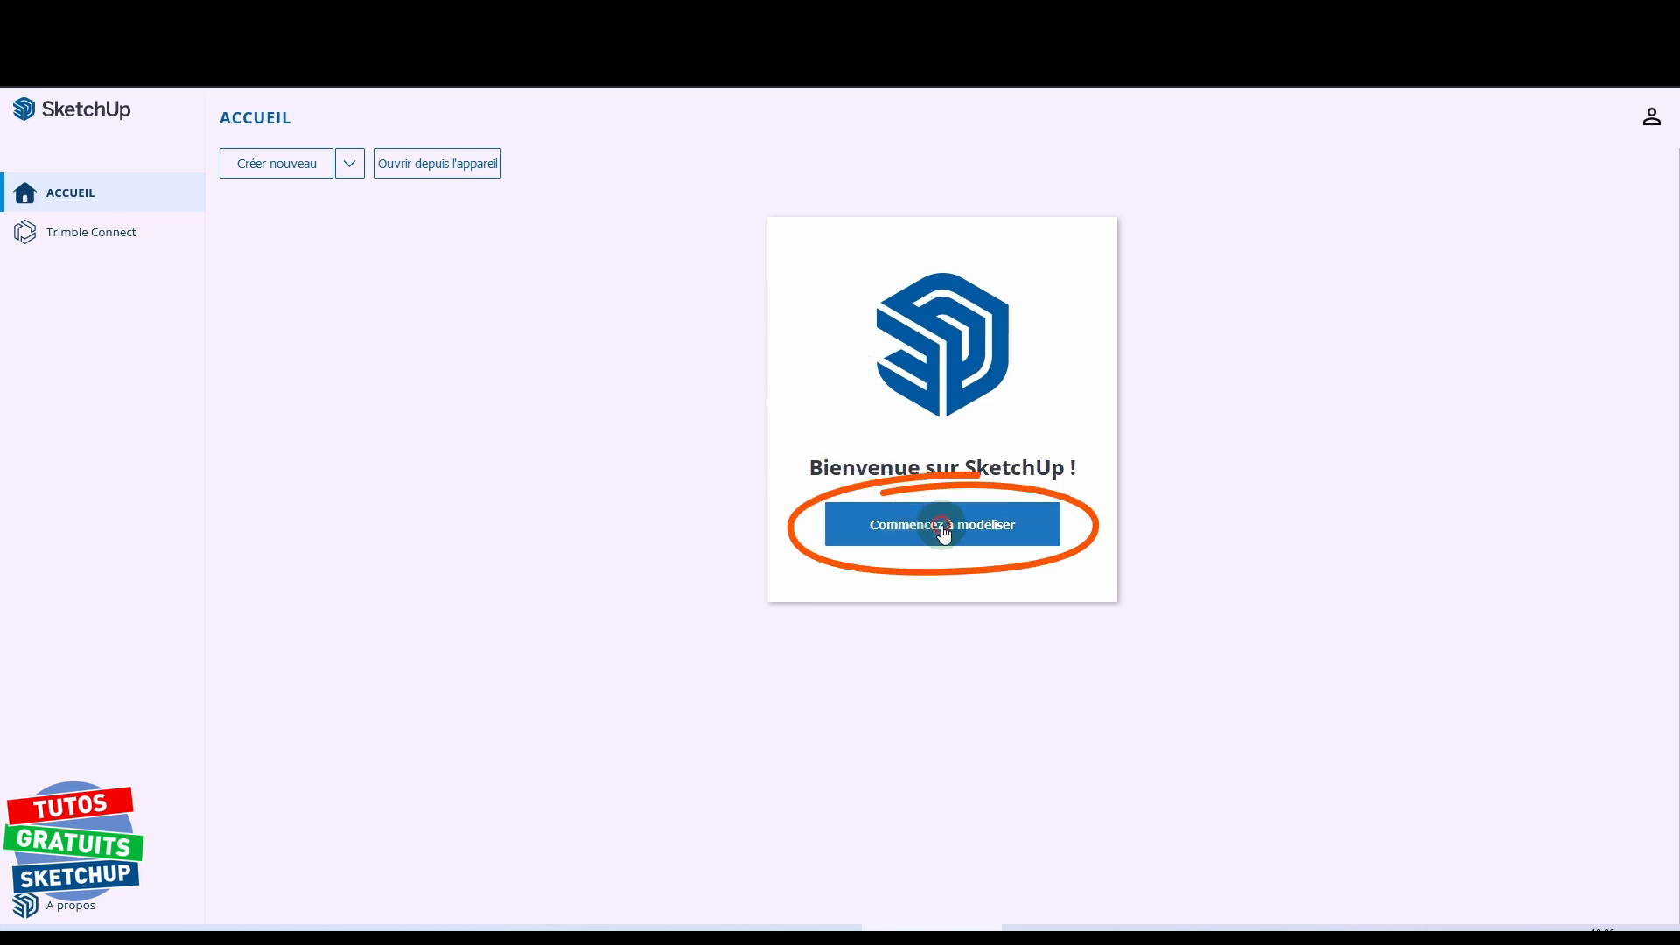
click(940, 524)
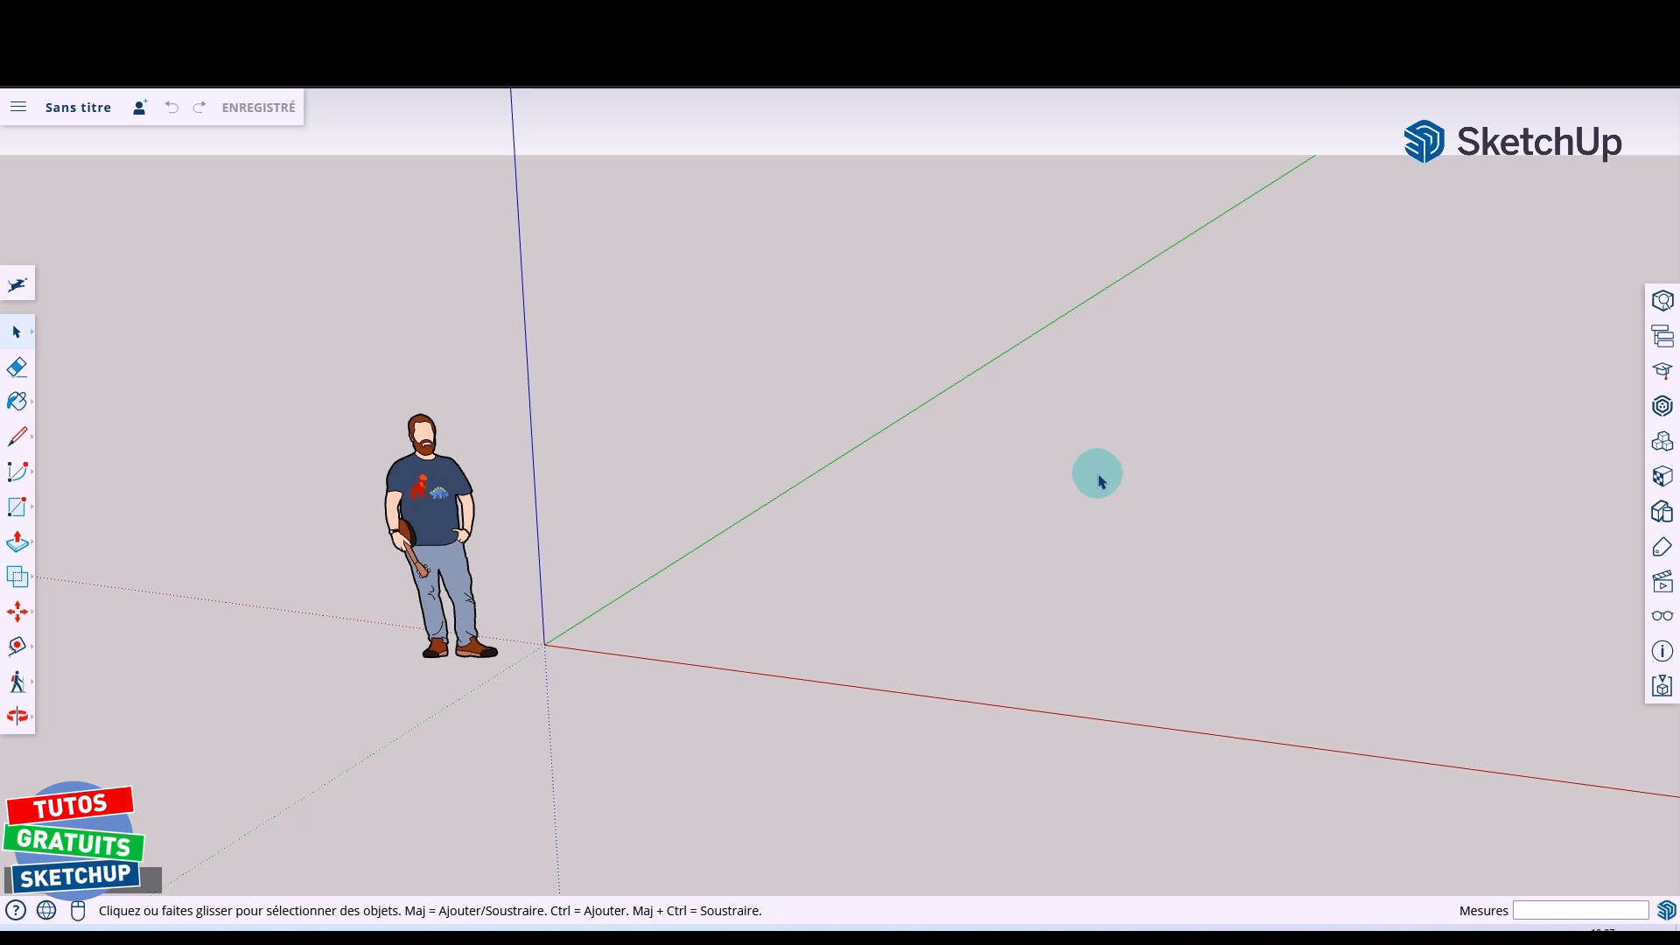
mouse_move(1001, 512)
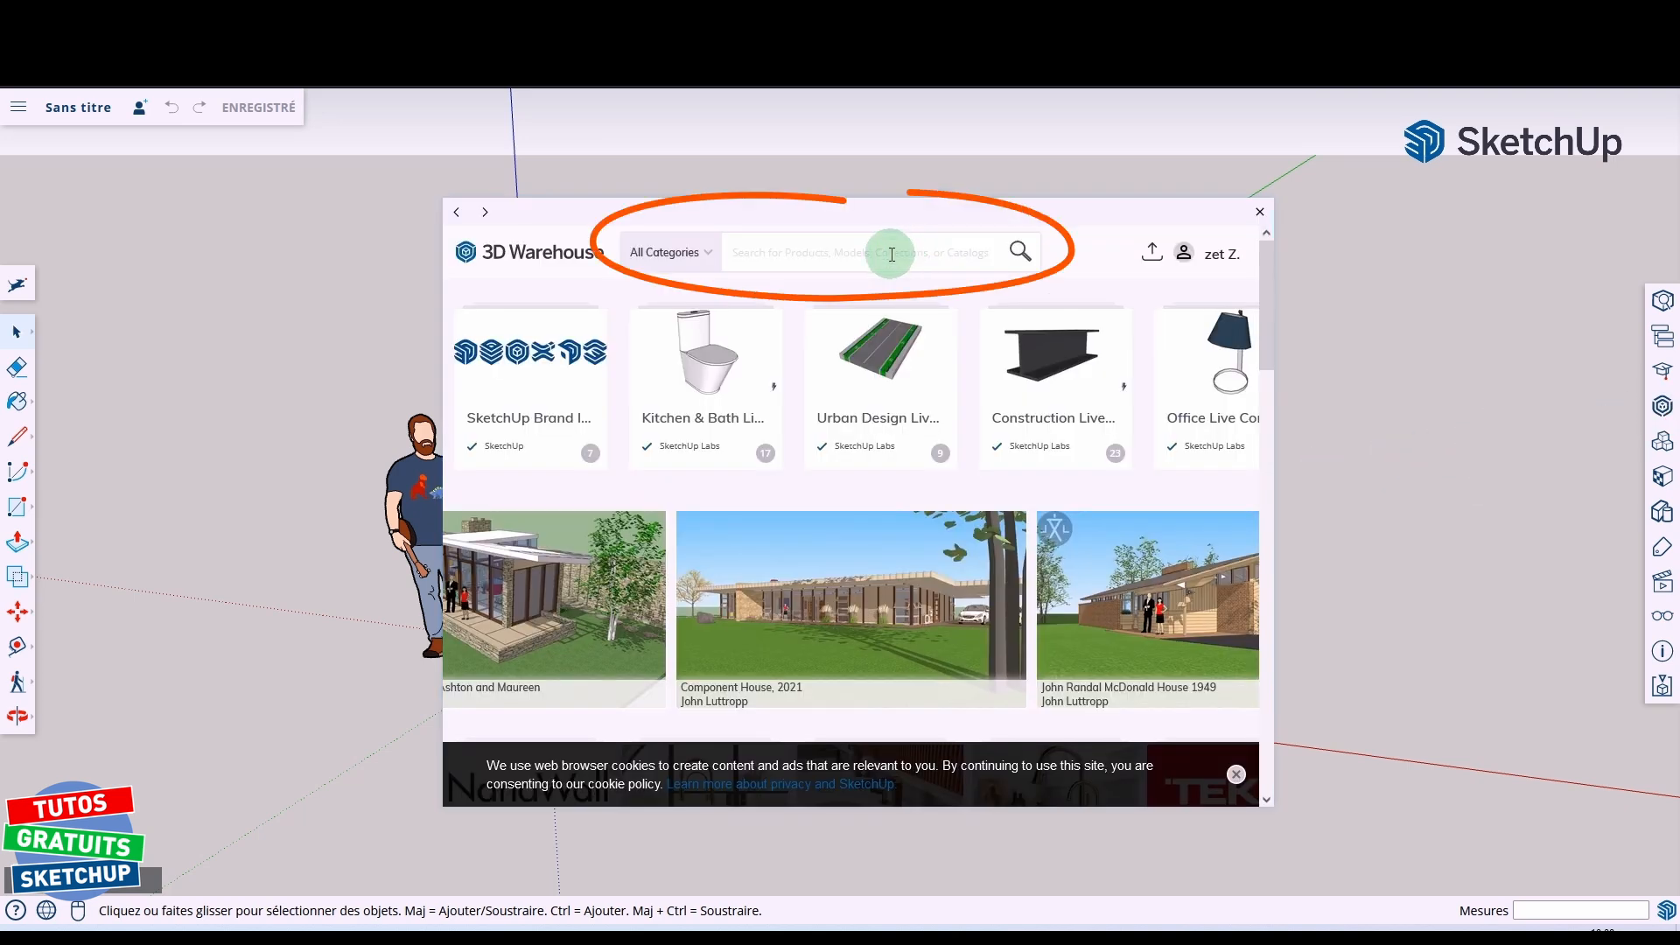
Search 3D Warehouse for 'table' and add the wooden table with crossed black legs
text(table)
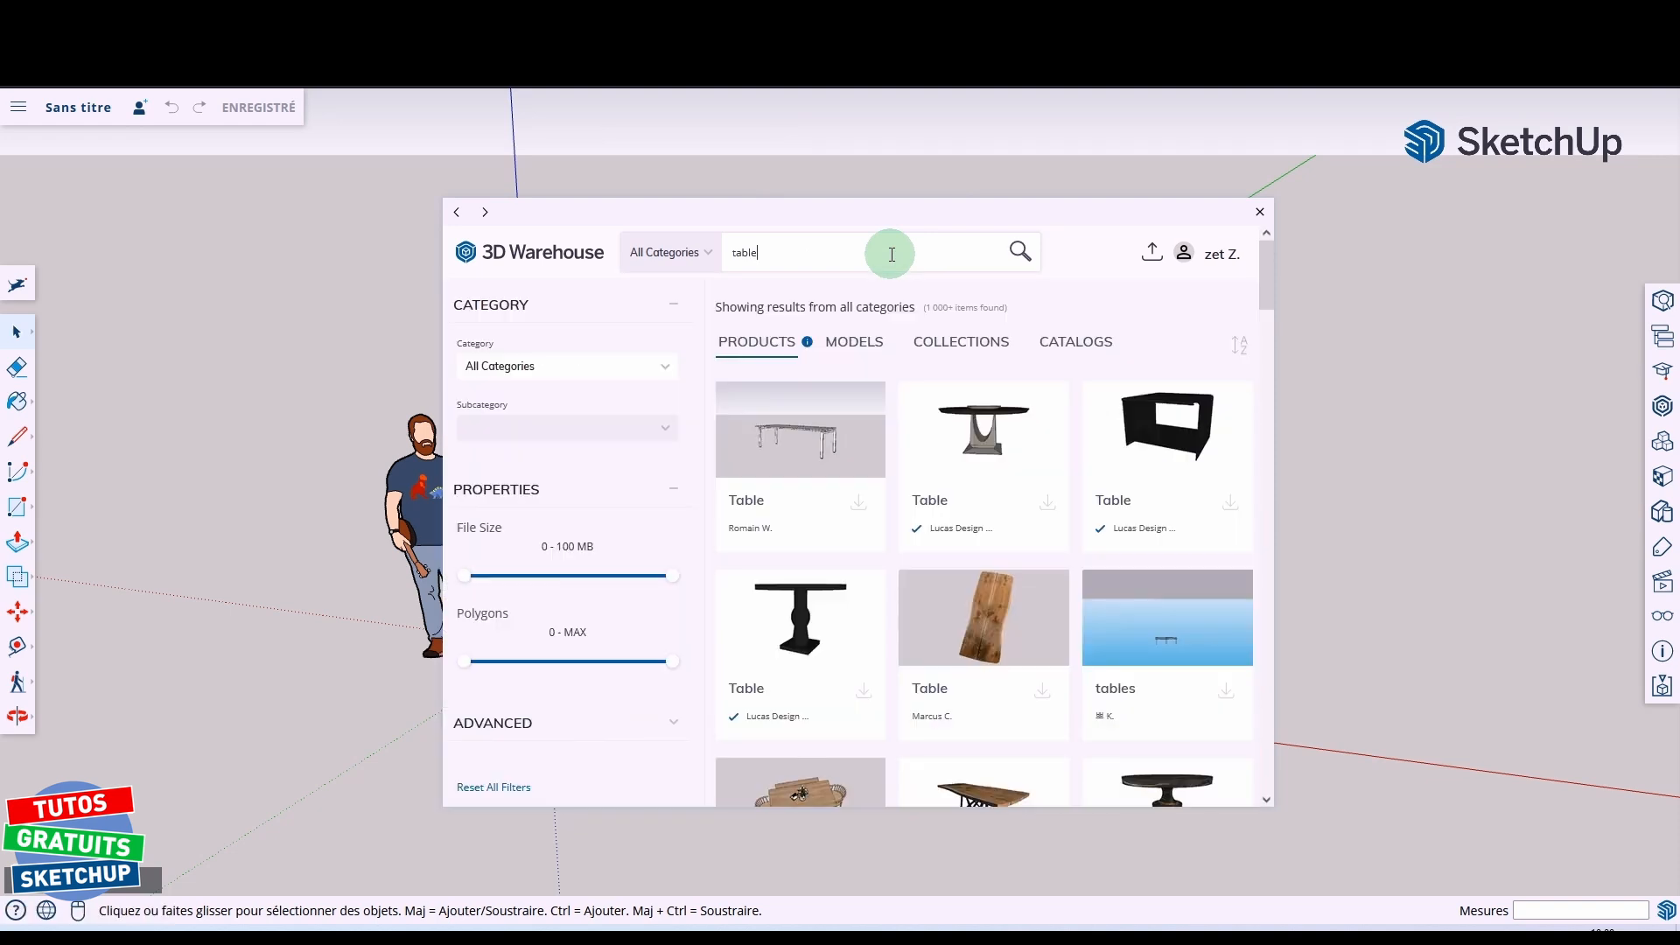
scroll(down, 3)
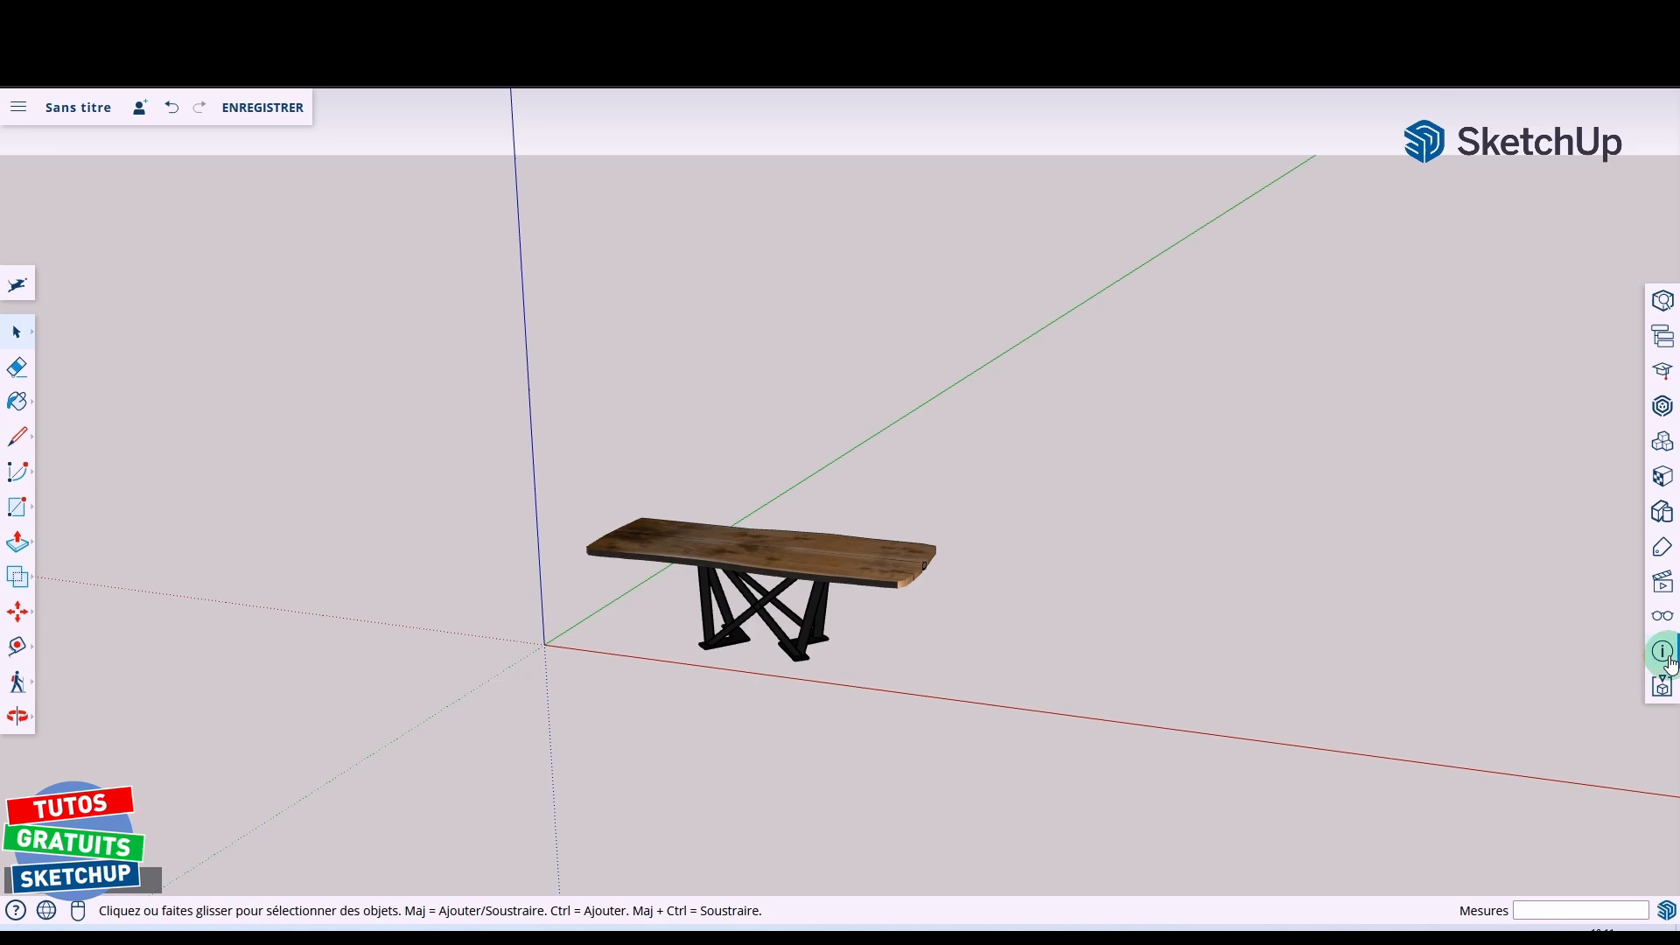
click(1662, 650)
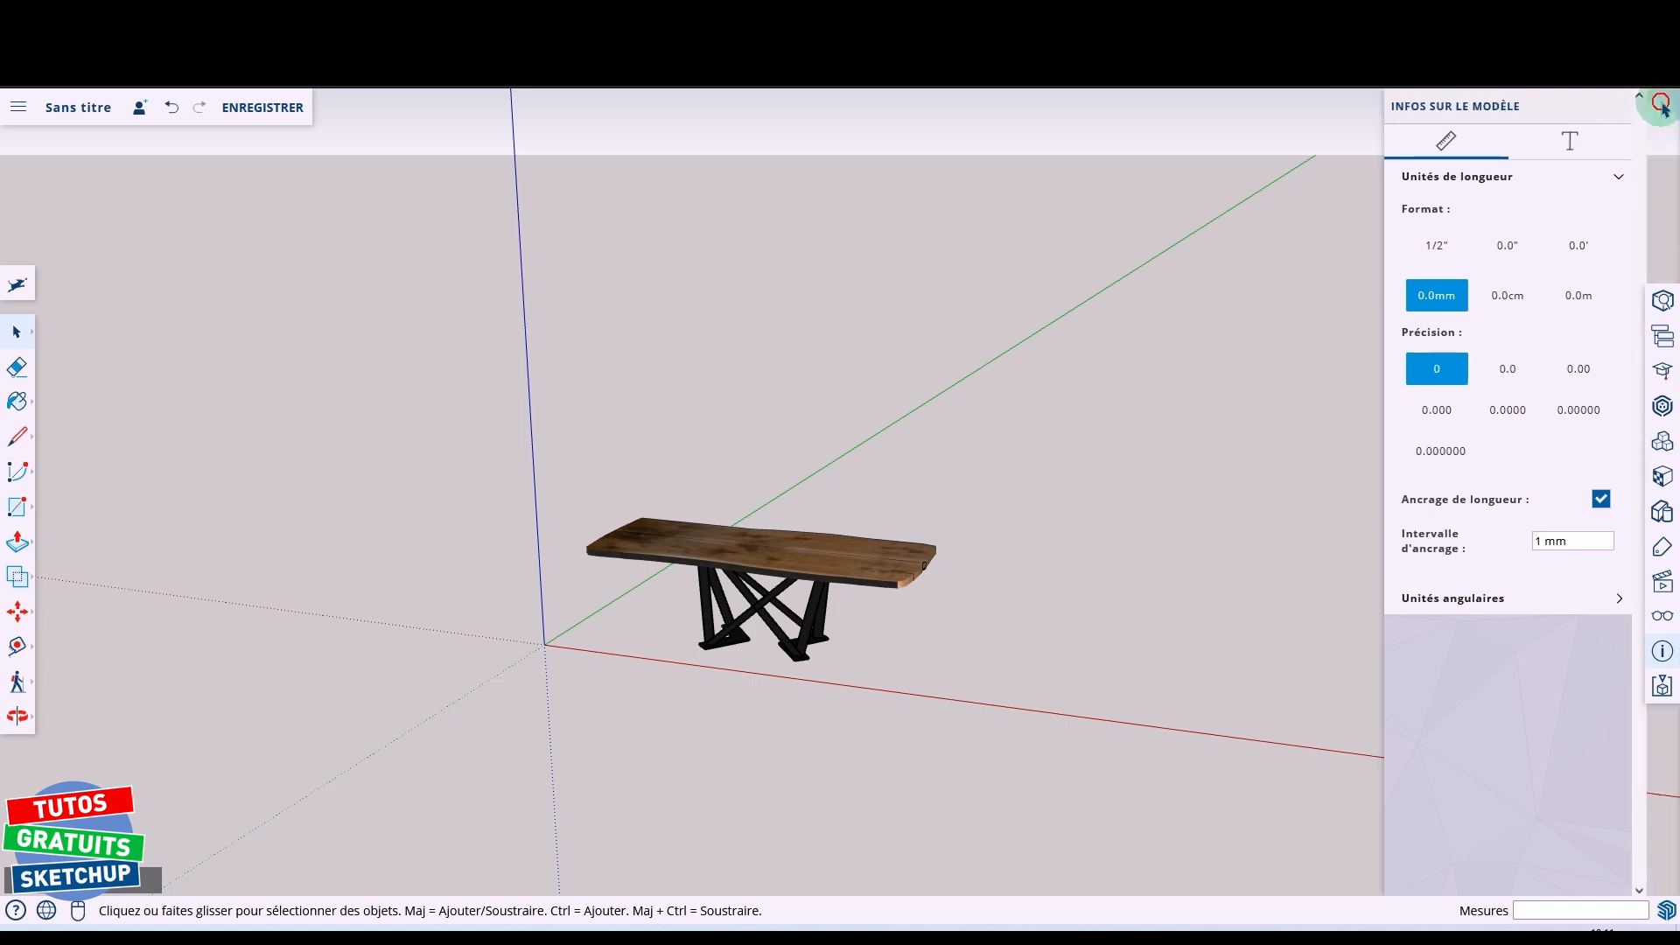
click(1663, 105)
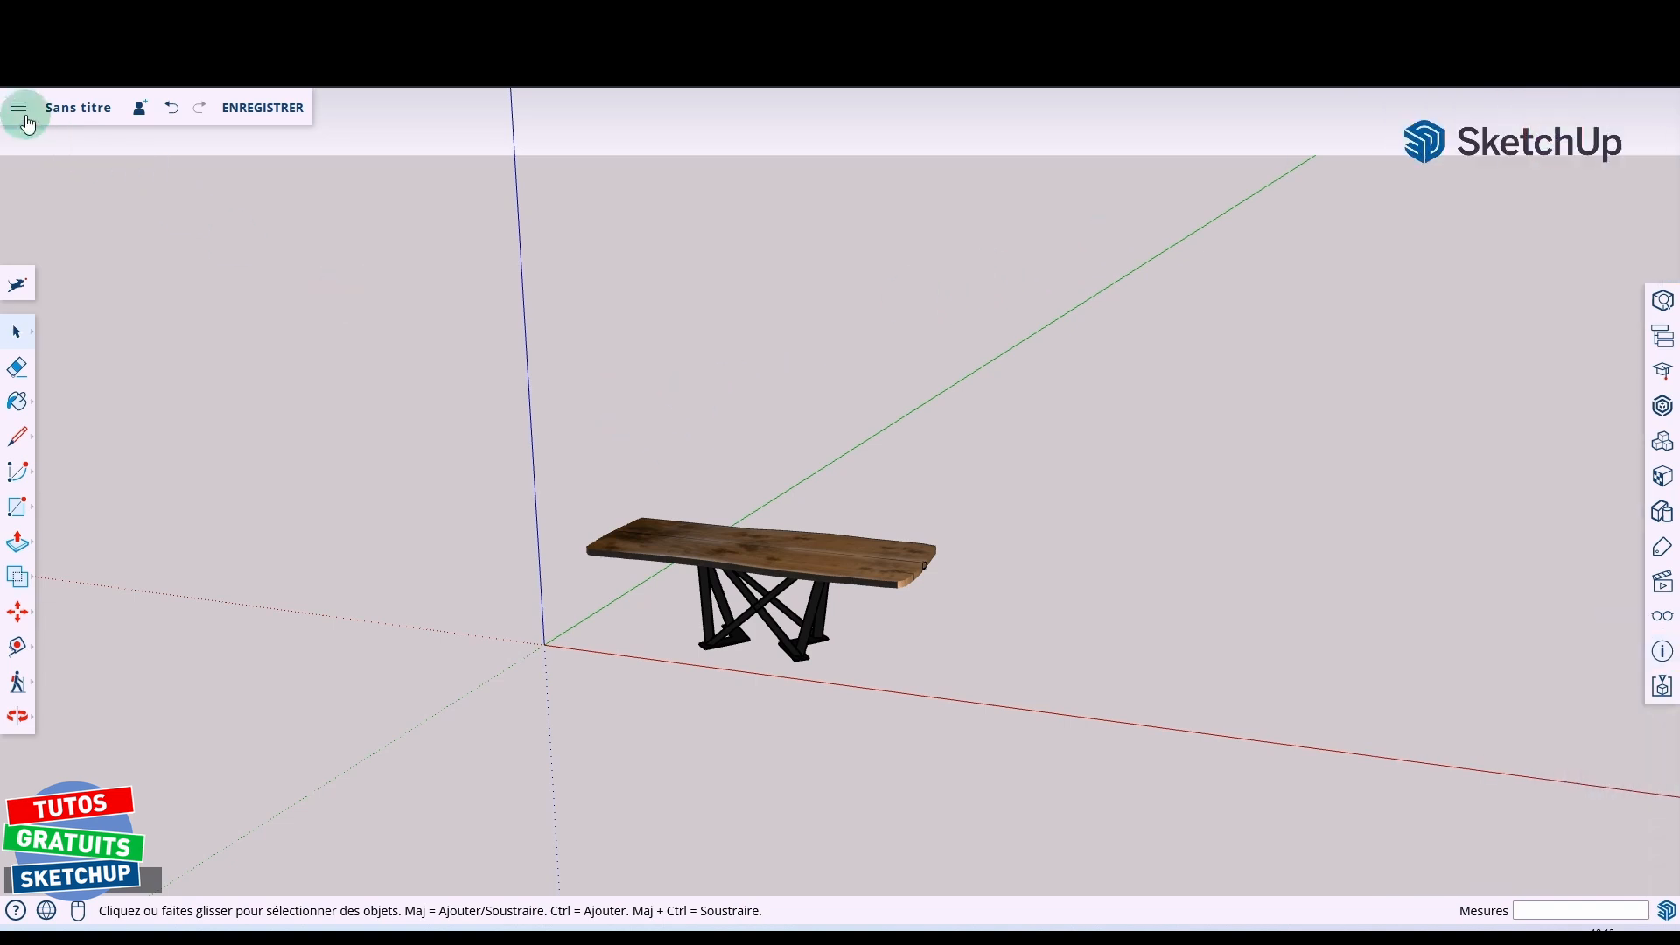
Download the model as SKP file Table.skp, answering the purge unused items prompt
click(20, 106)
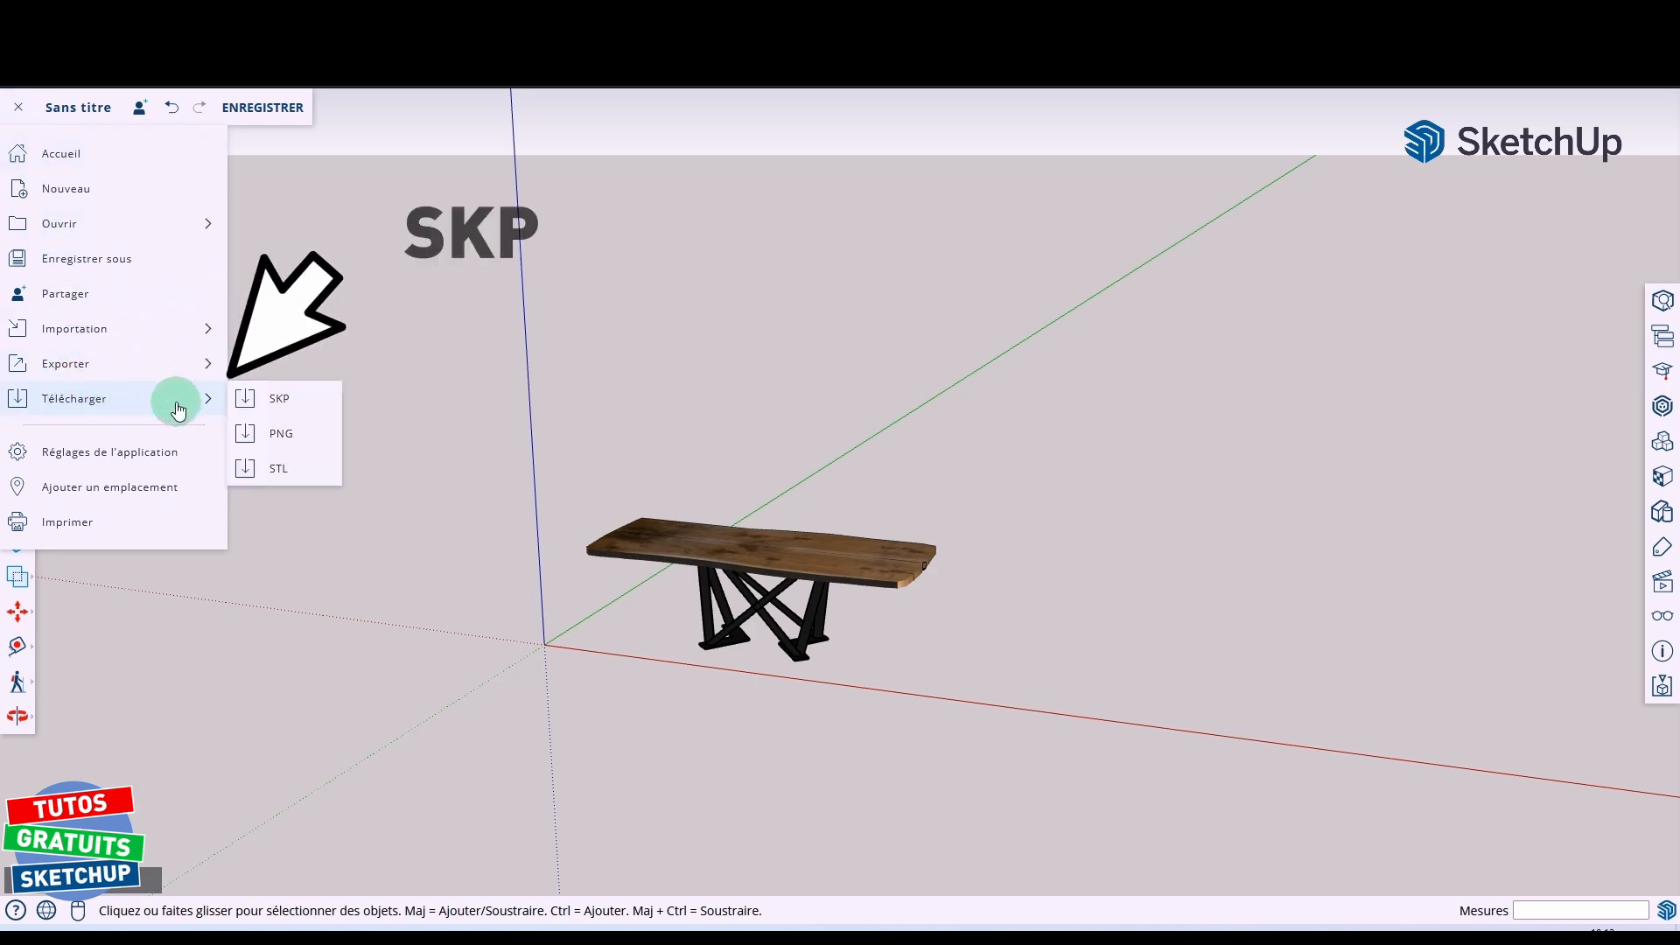
click(278, 398)
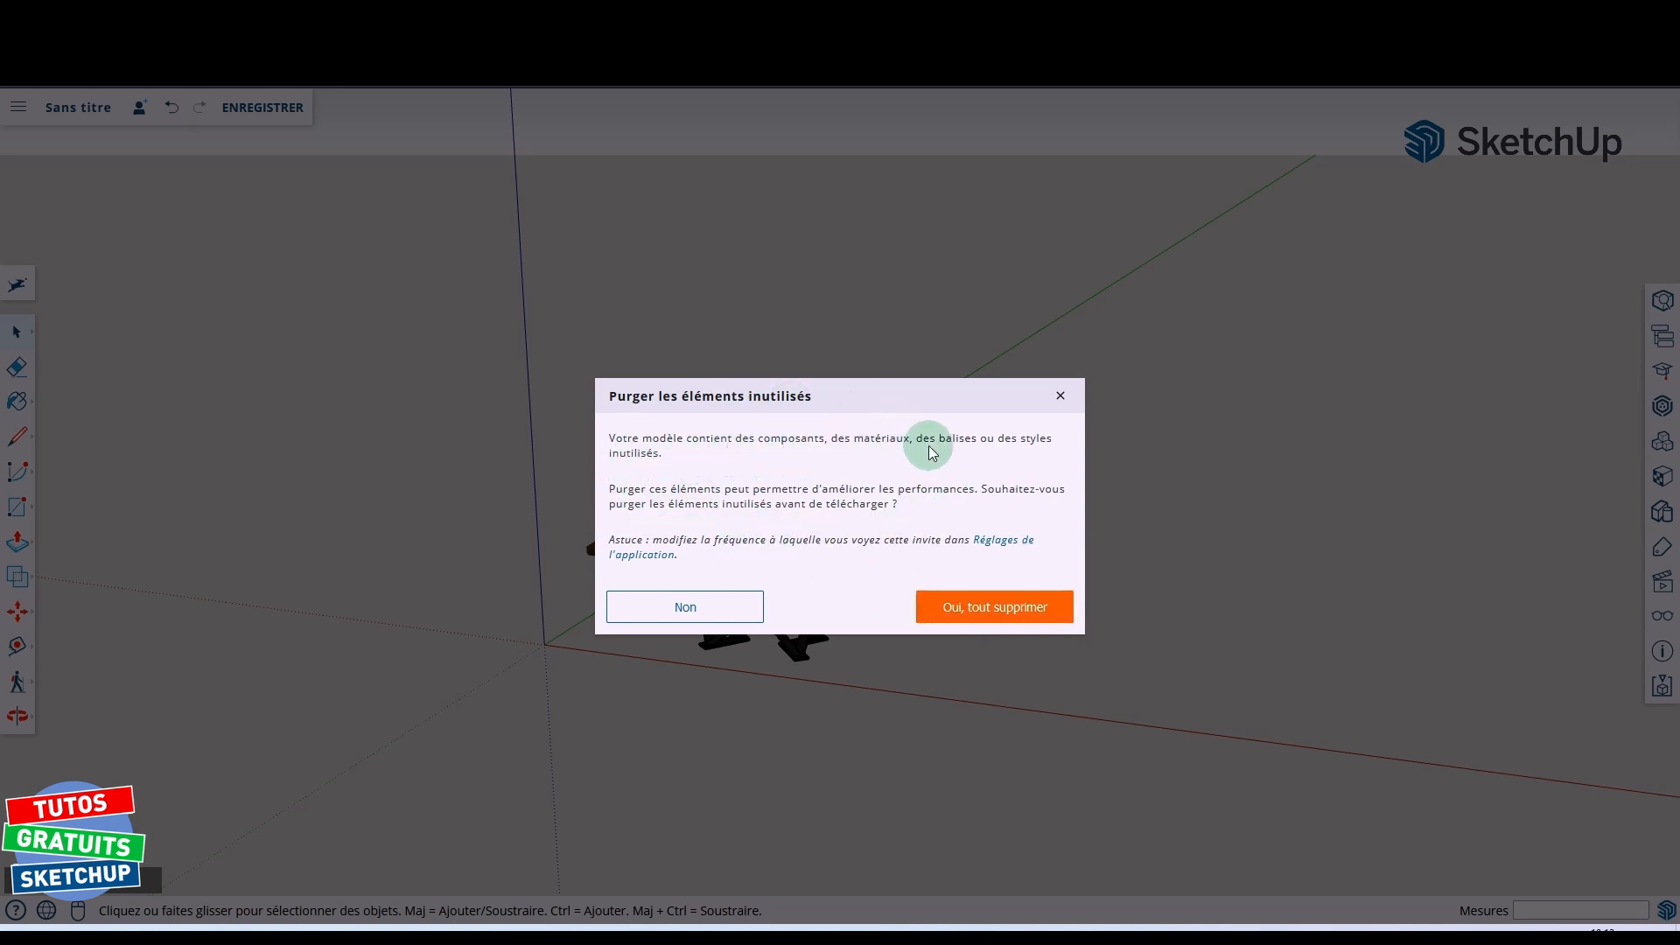
mouse_move(975, 538)
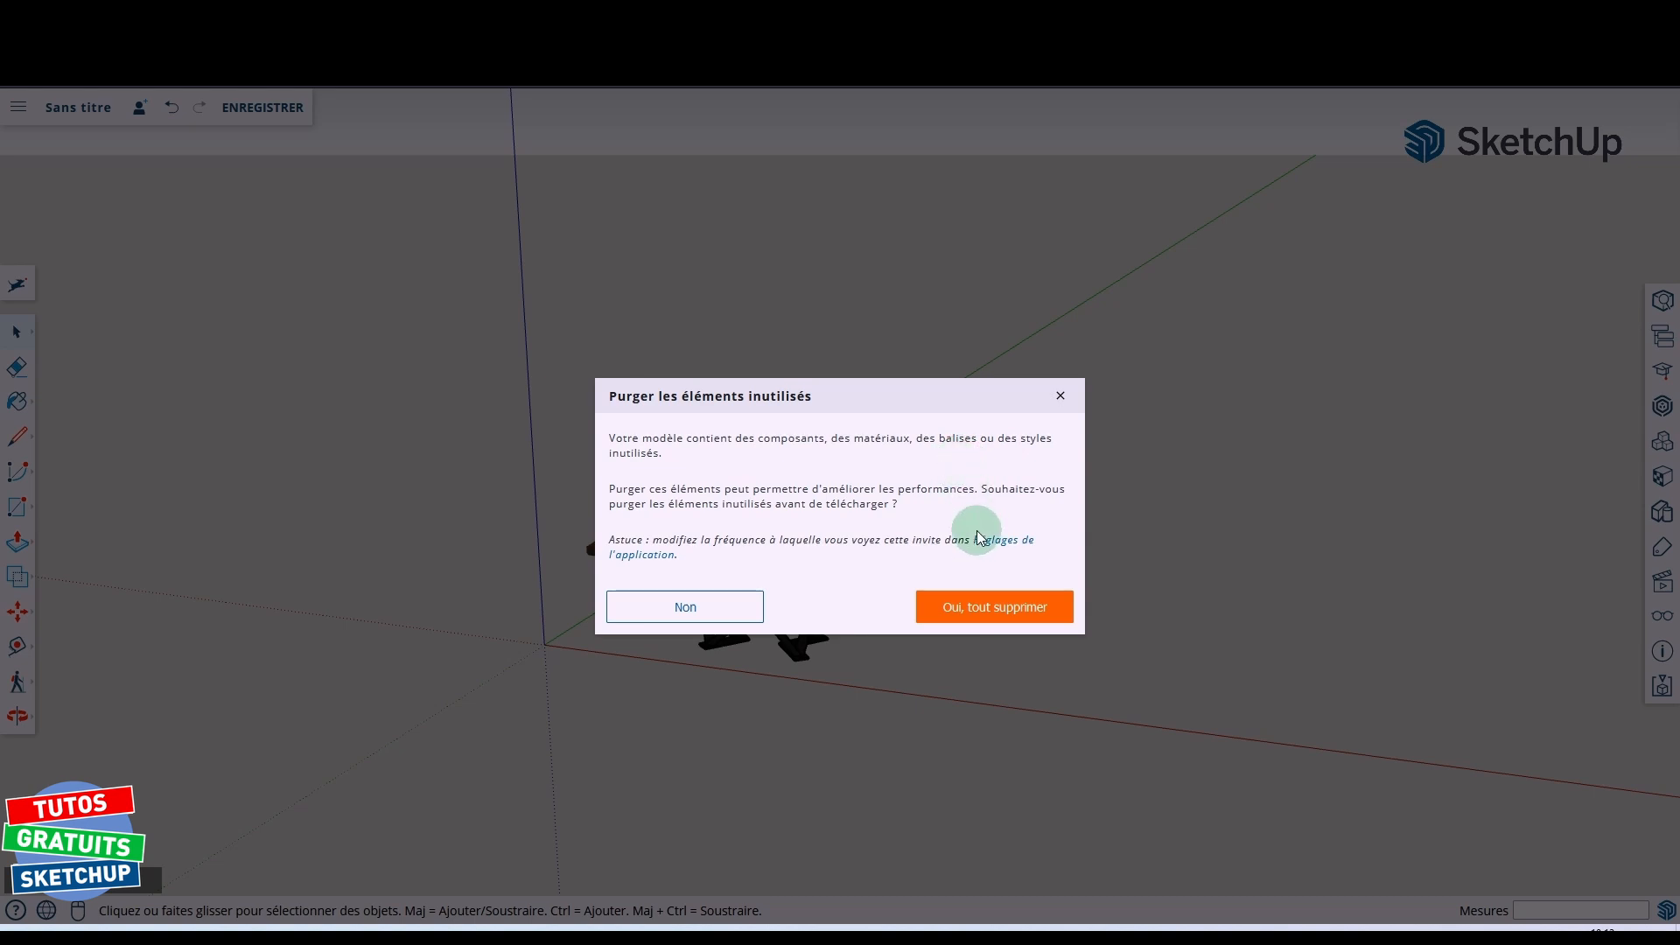
click(991, 607)
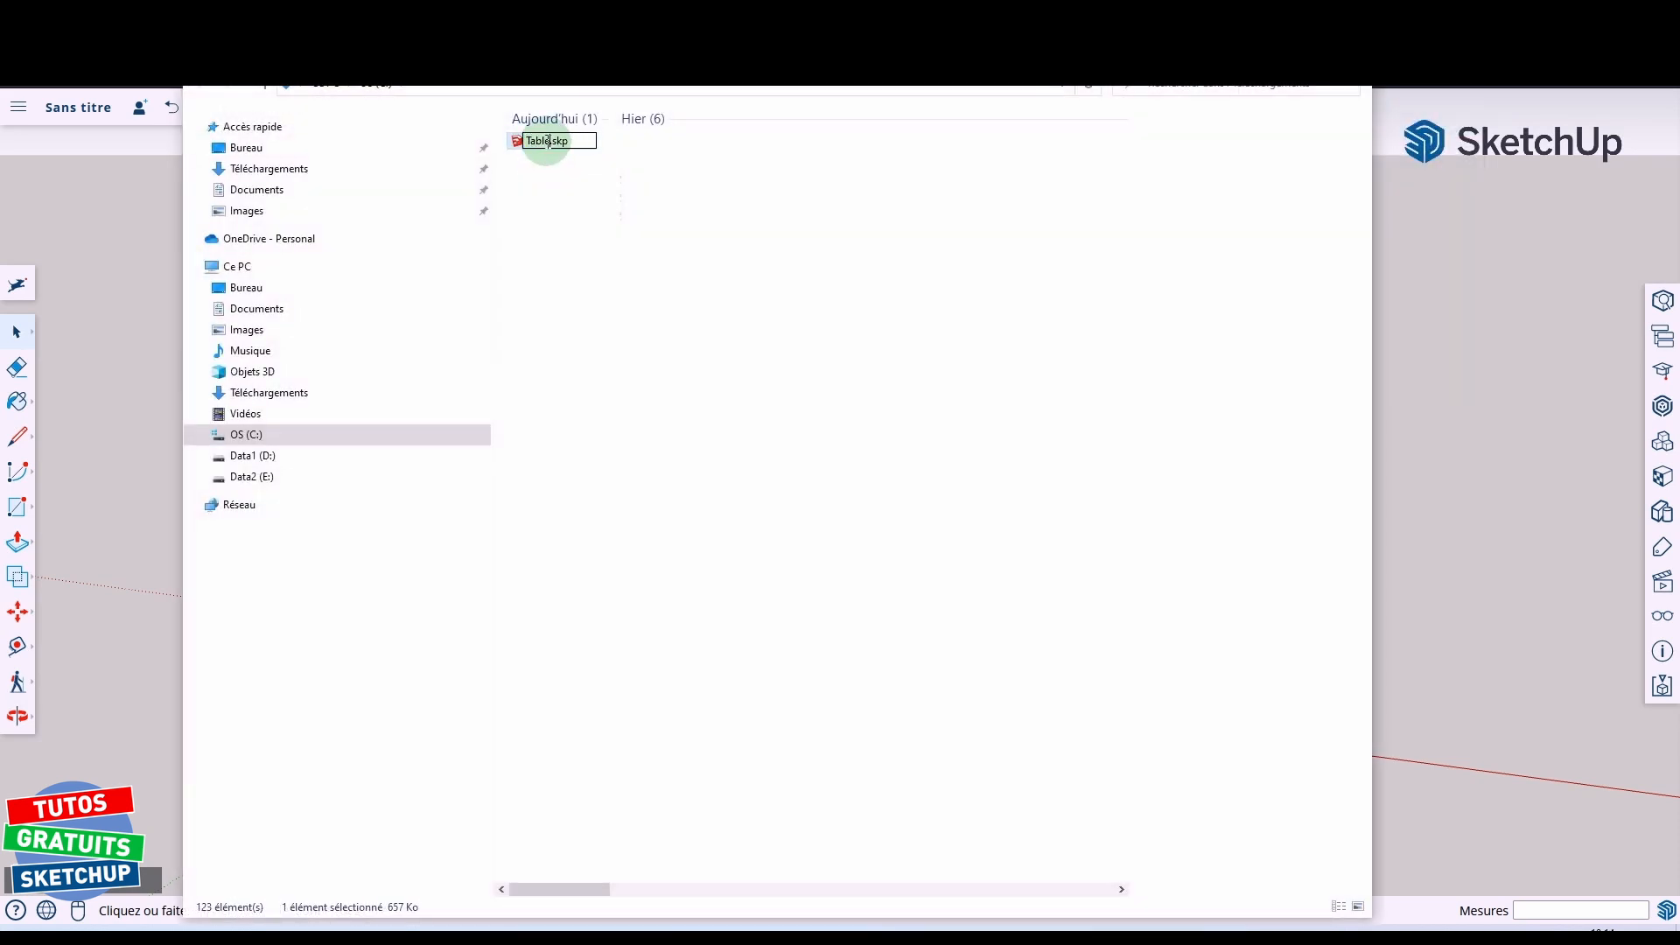
double_click(548, 140)
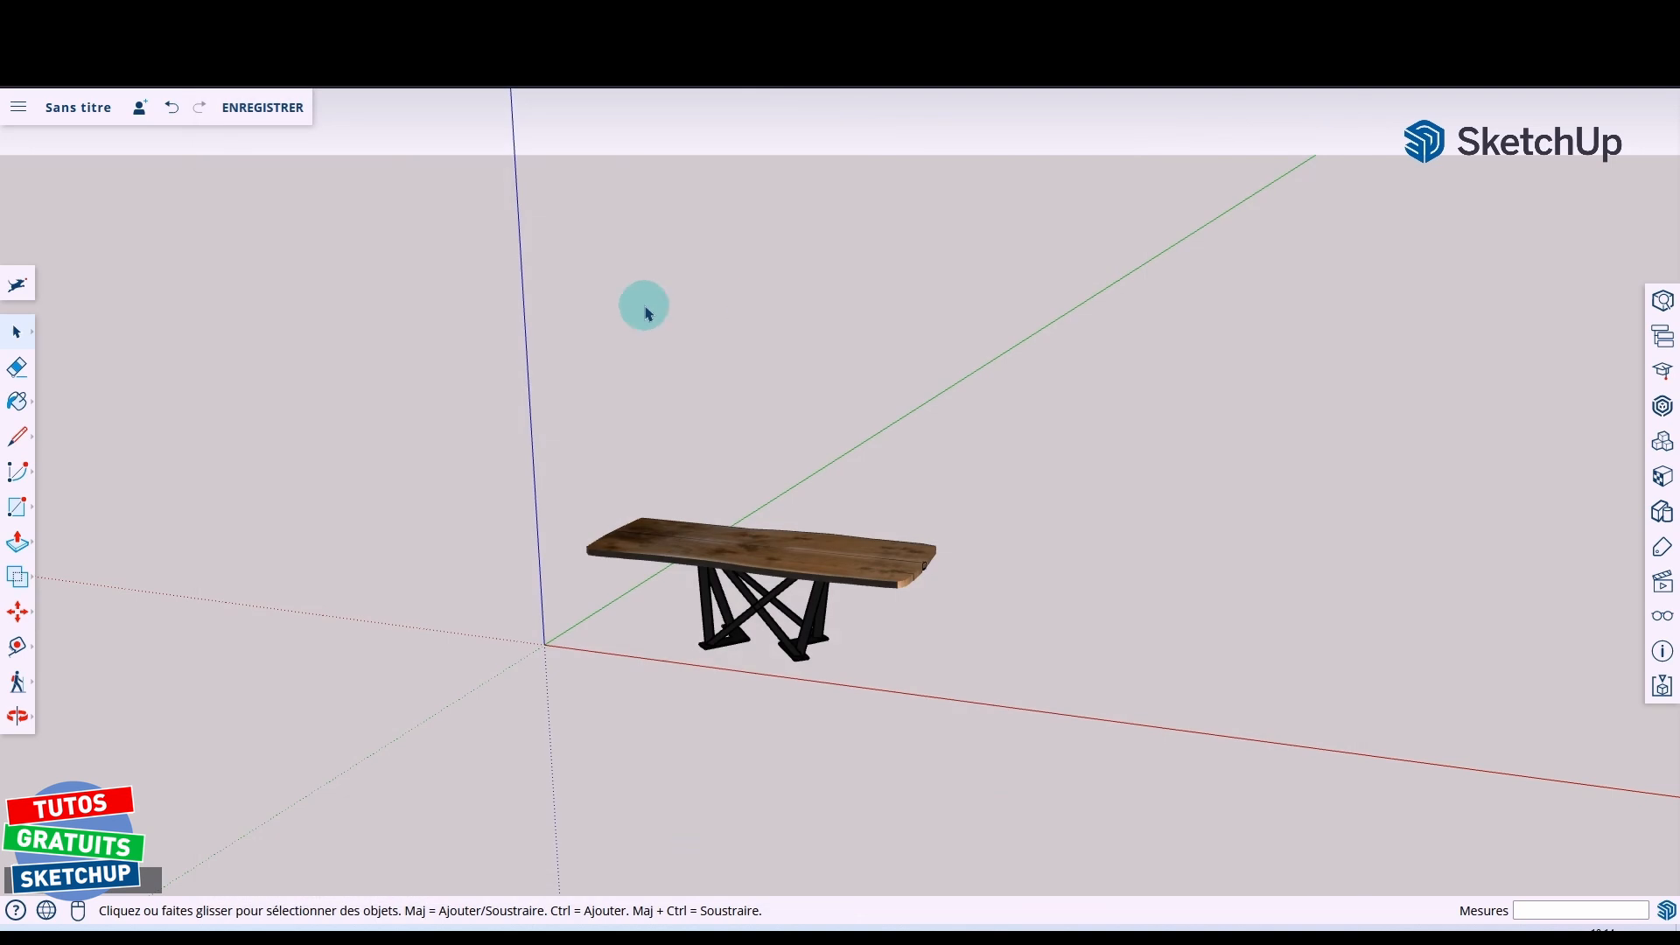
Return to the home page discarding table changes, and glance at the account options
click(17, 106)
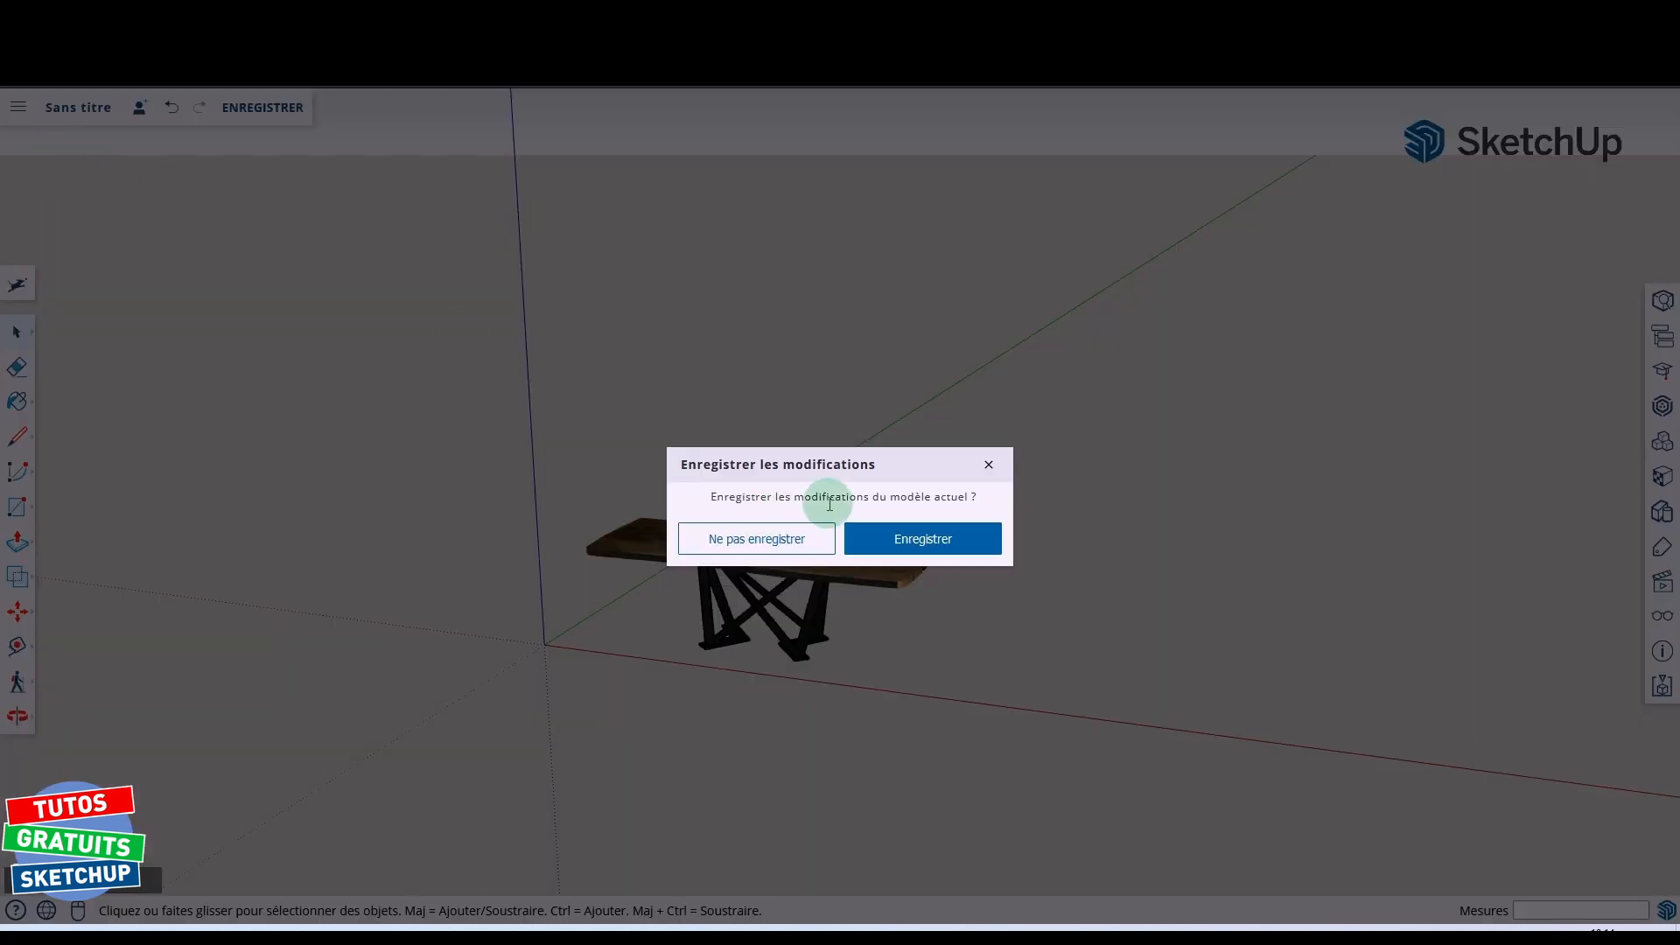
click(755, 539)
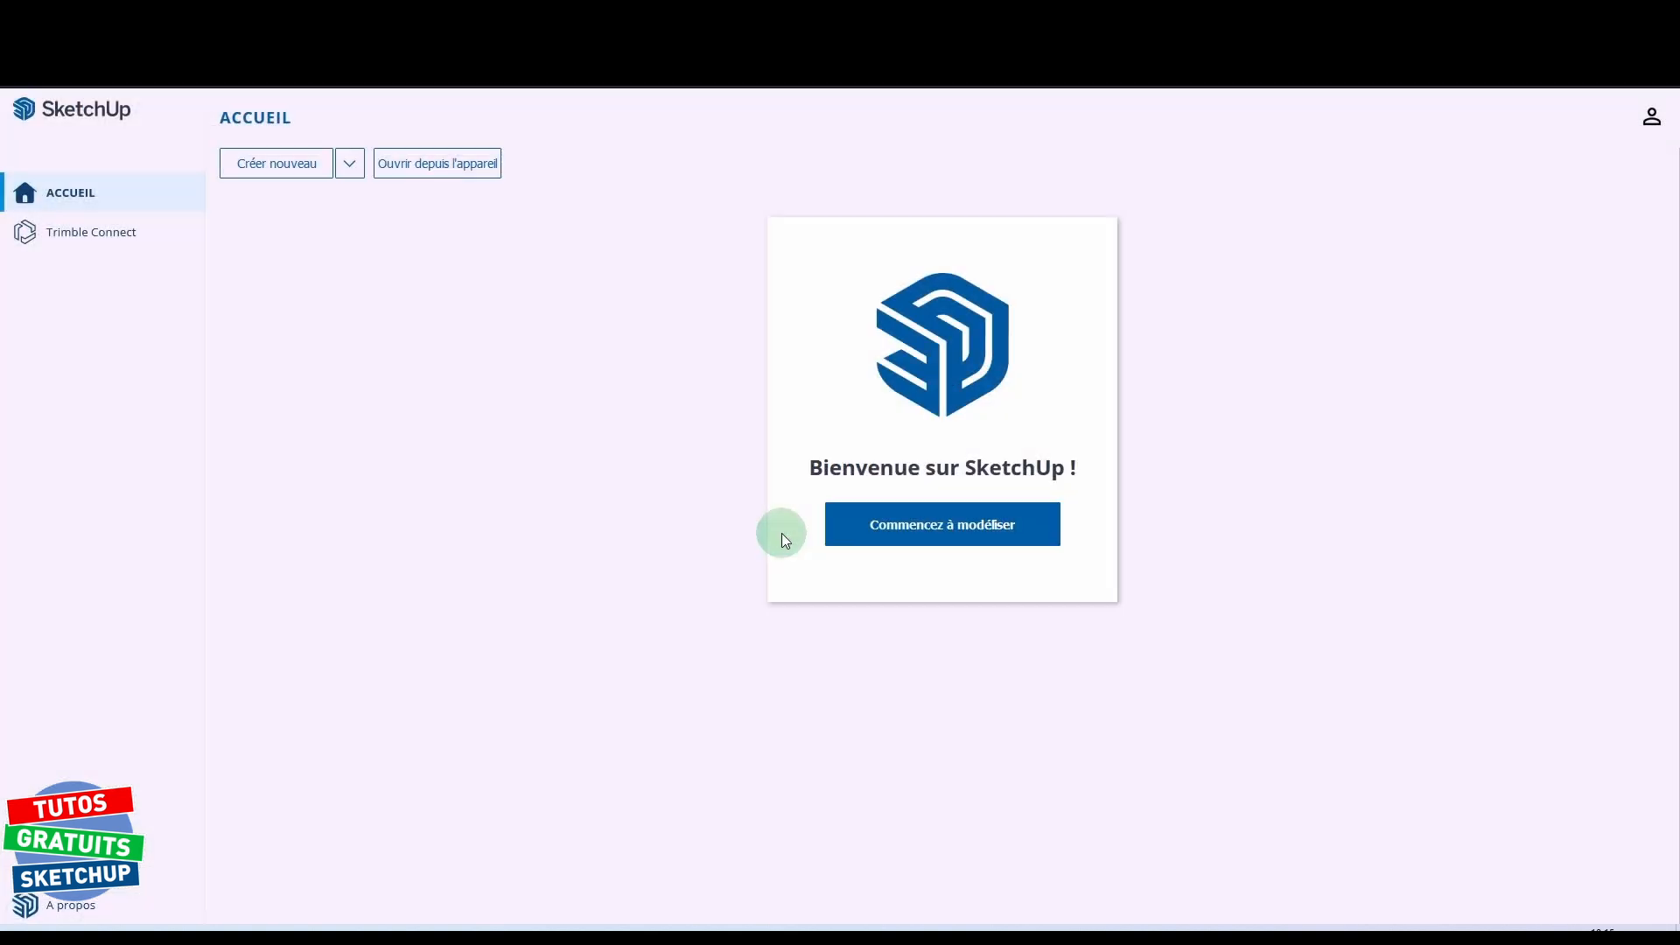
click(1651, 116)
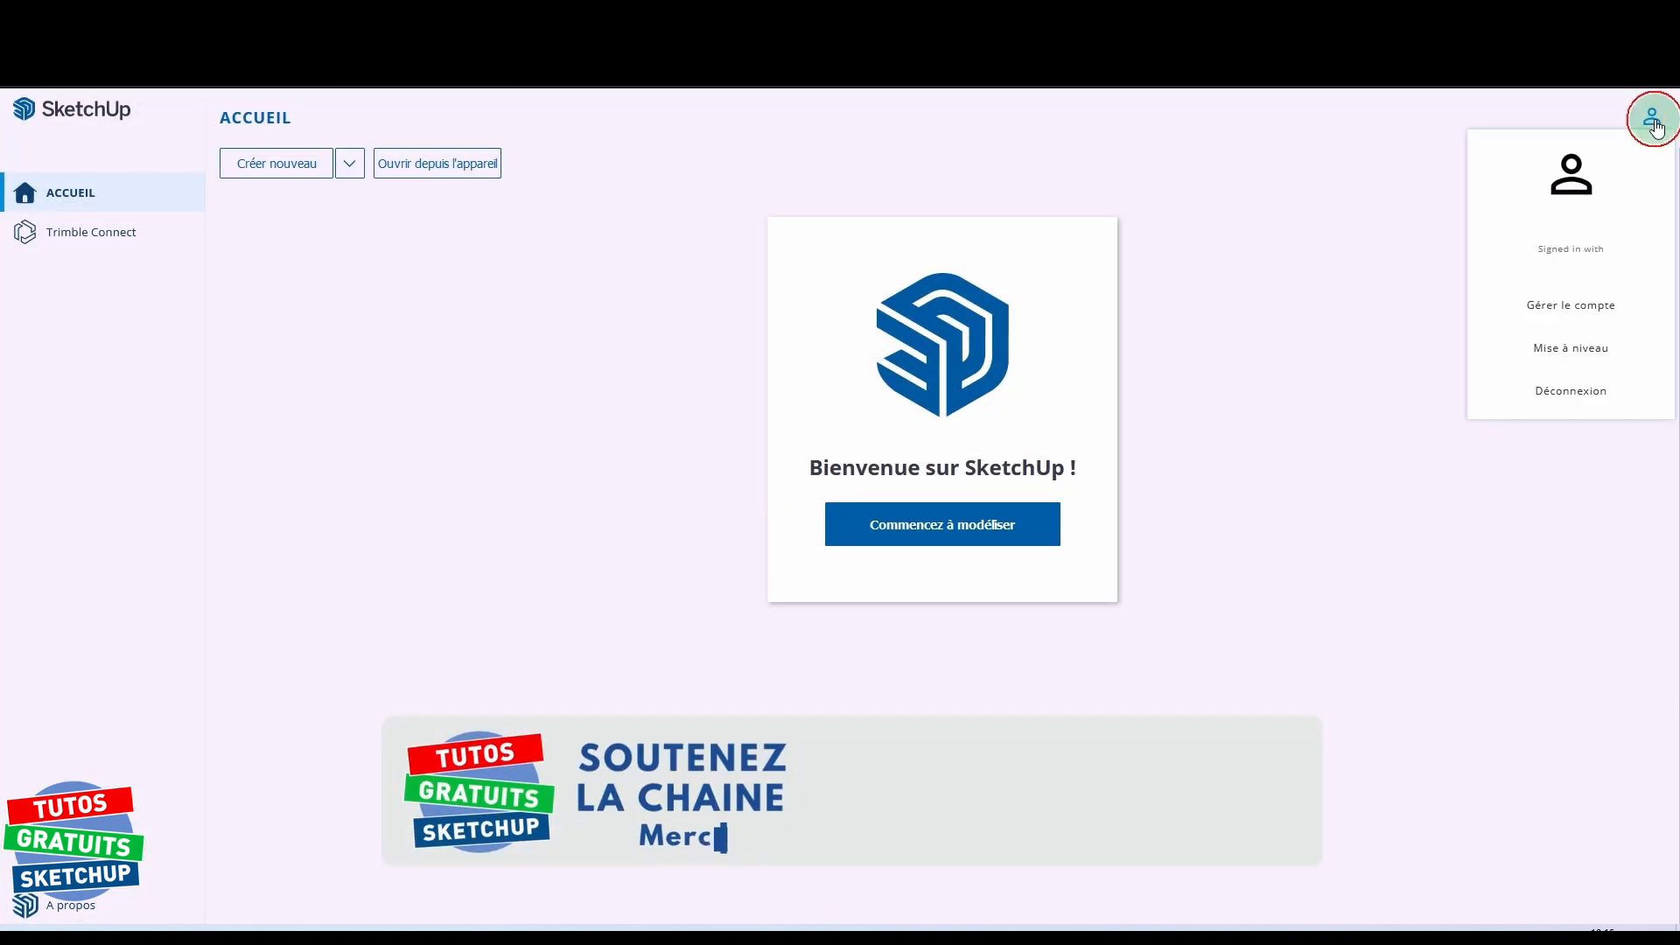
click(1569, 390)
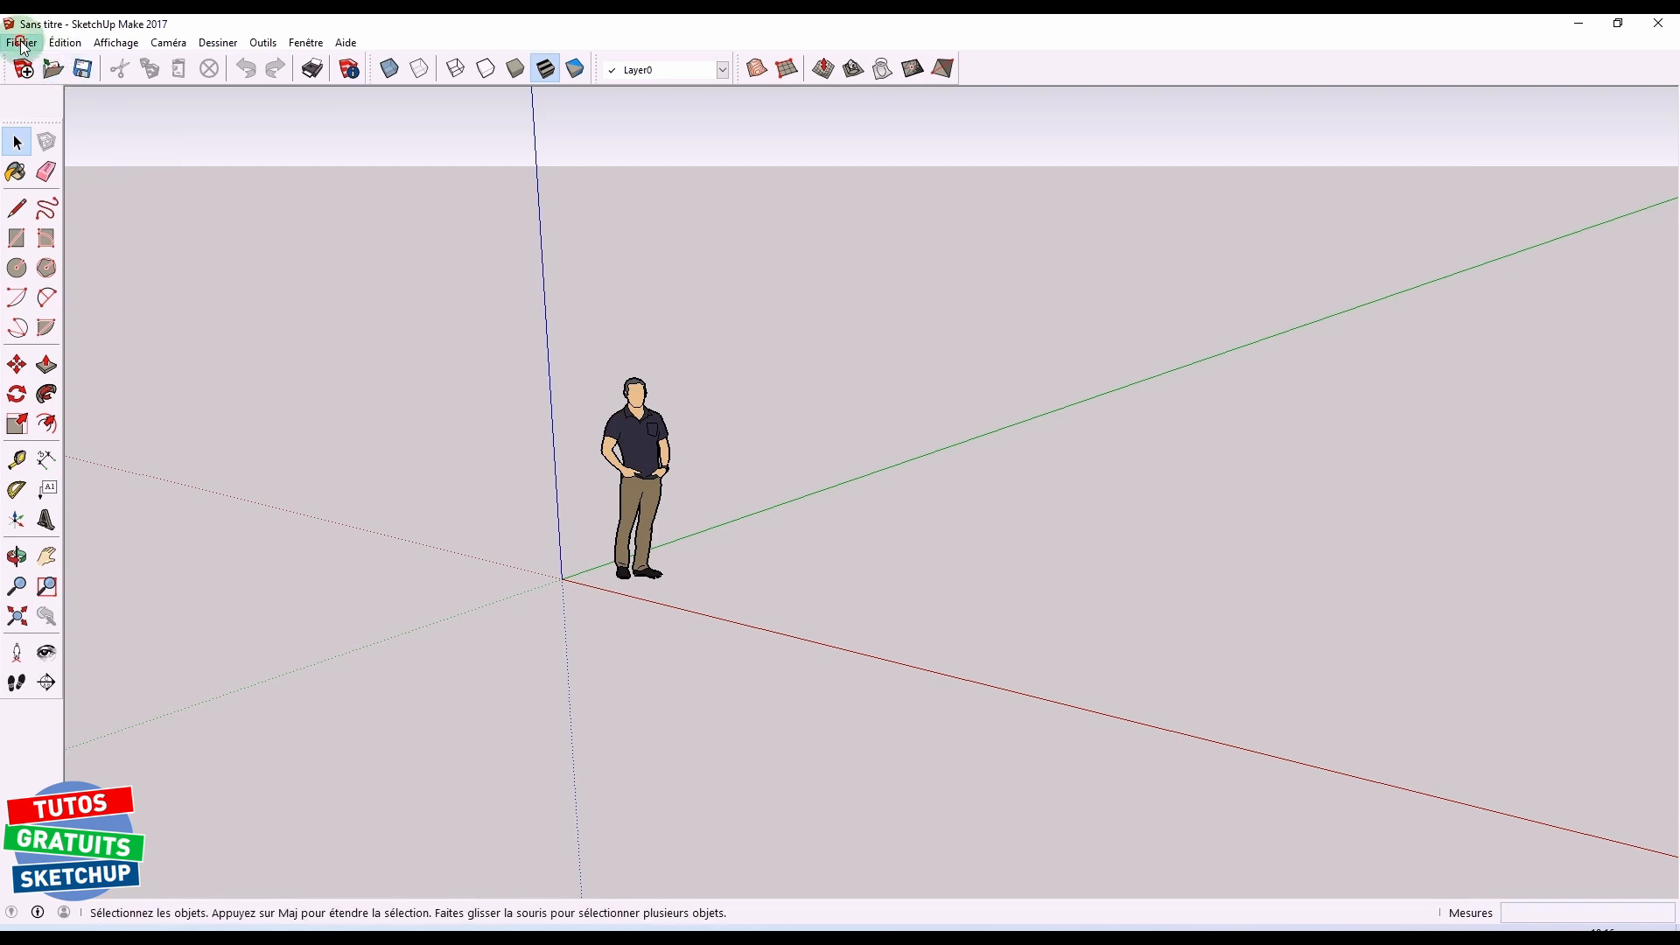
click(20, 42)
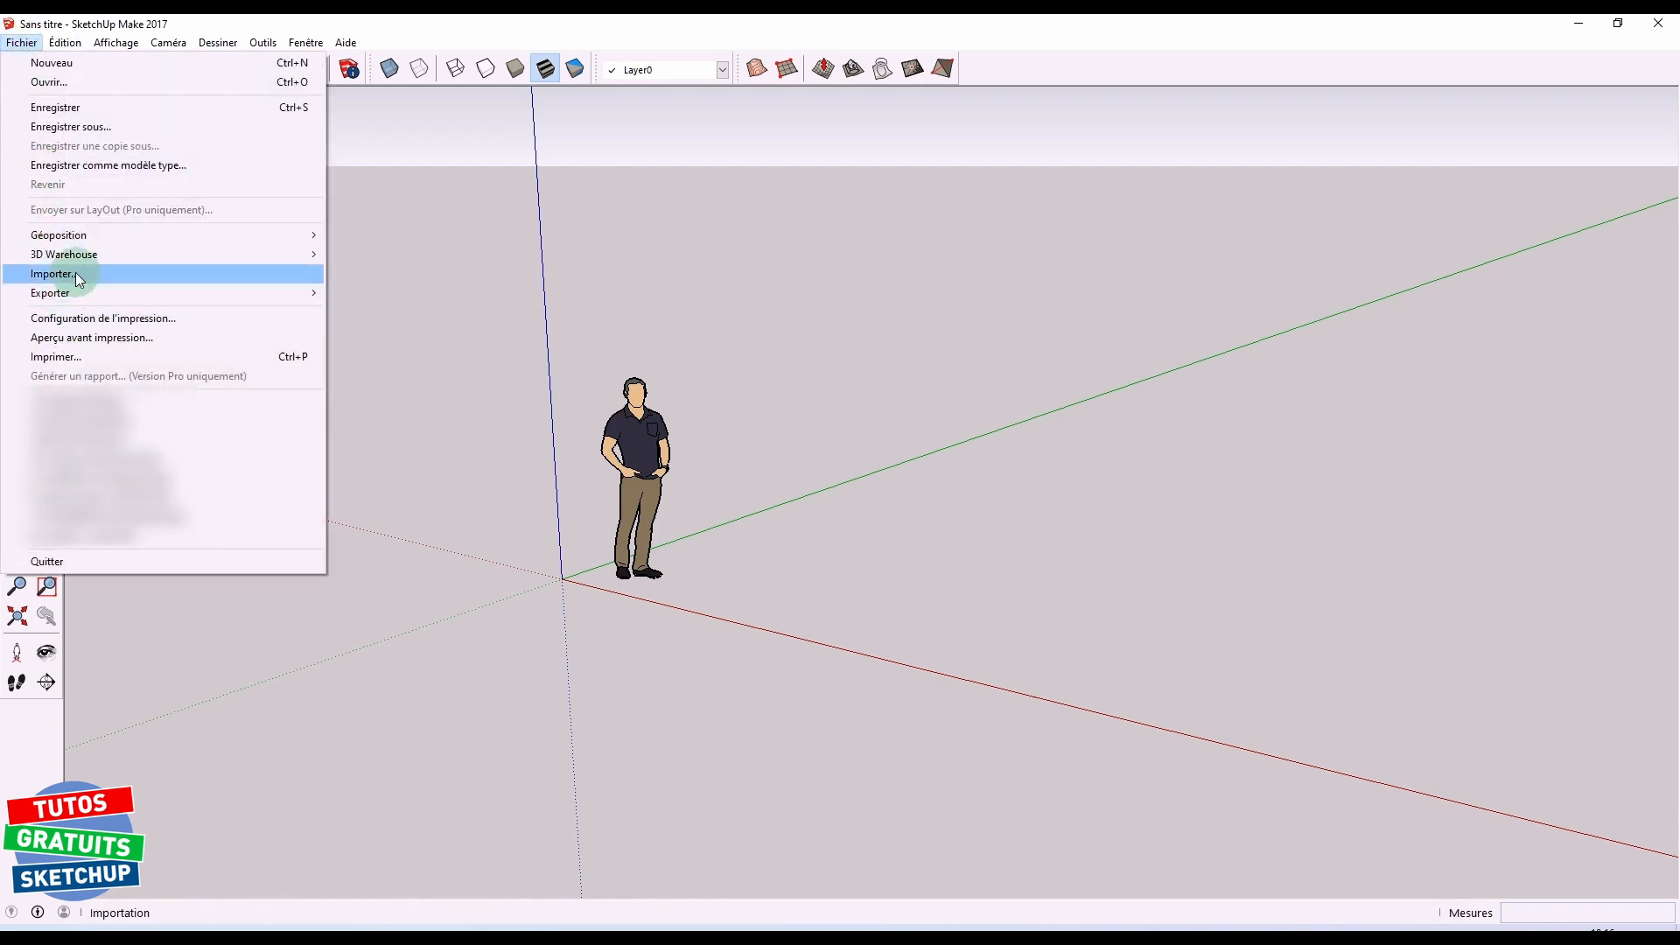
click(52, 273)
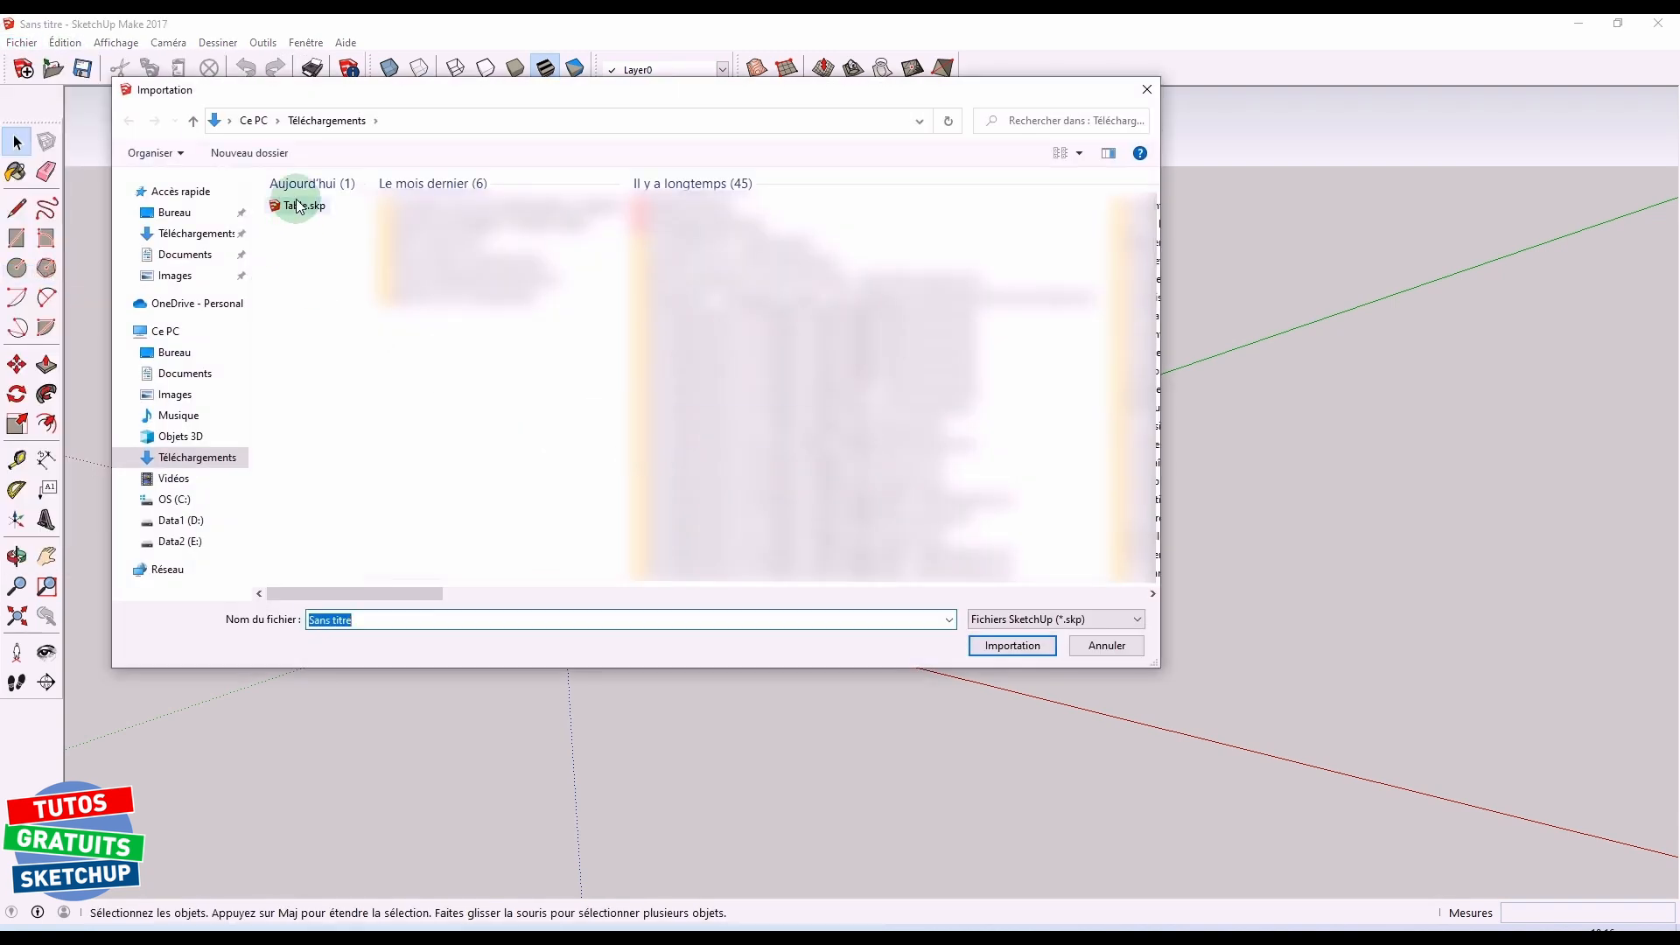
click(1009, 645)
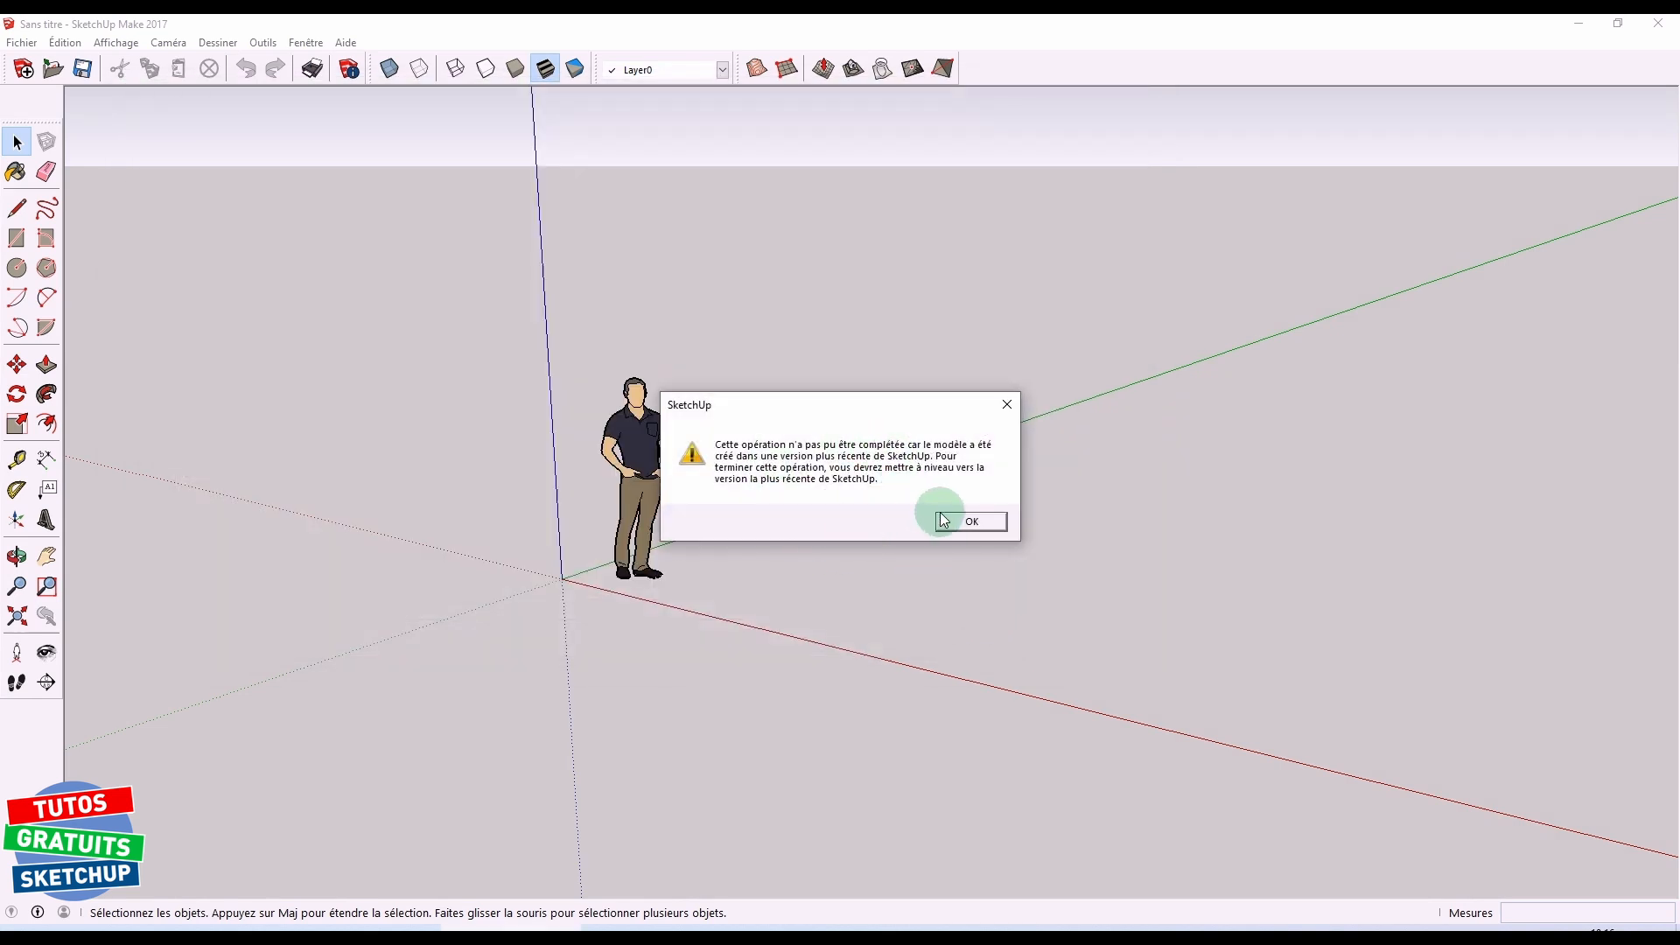
click(969, 520)
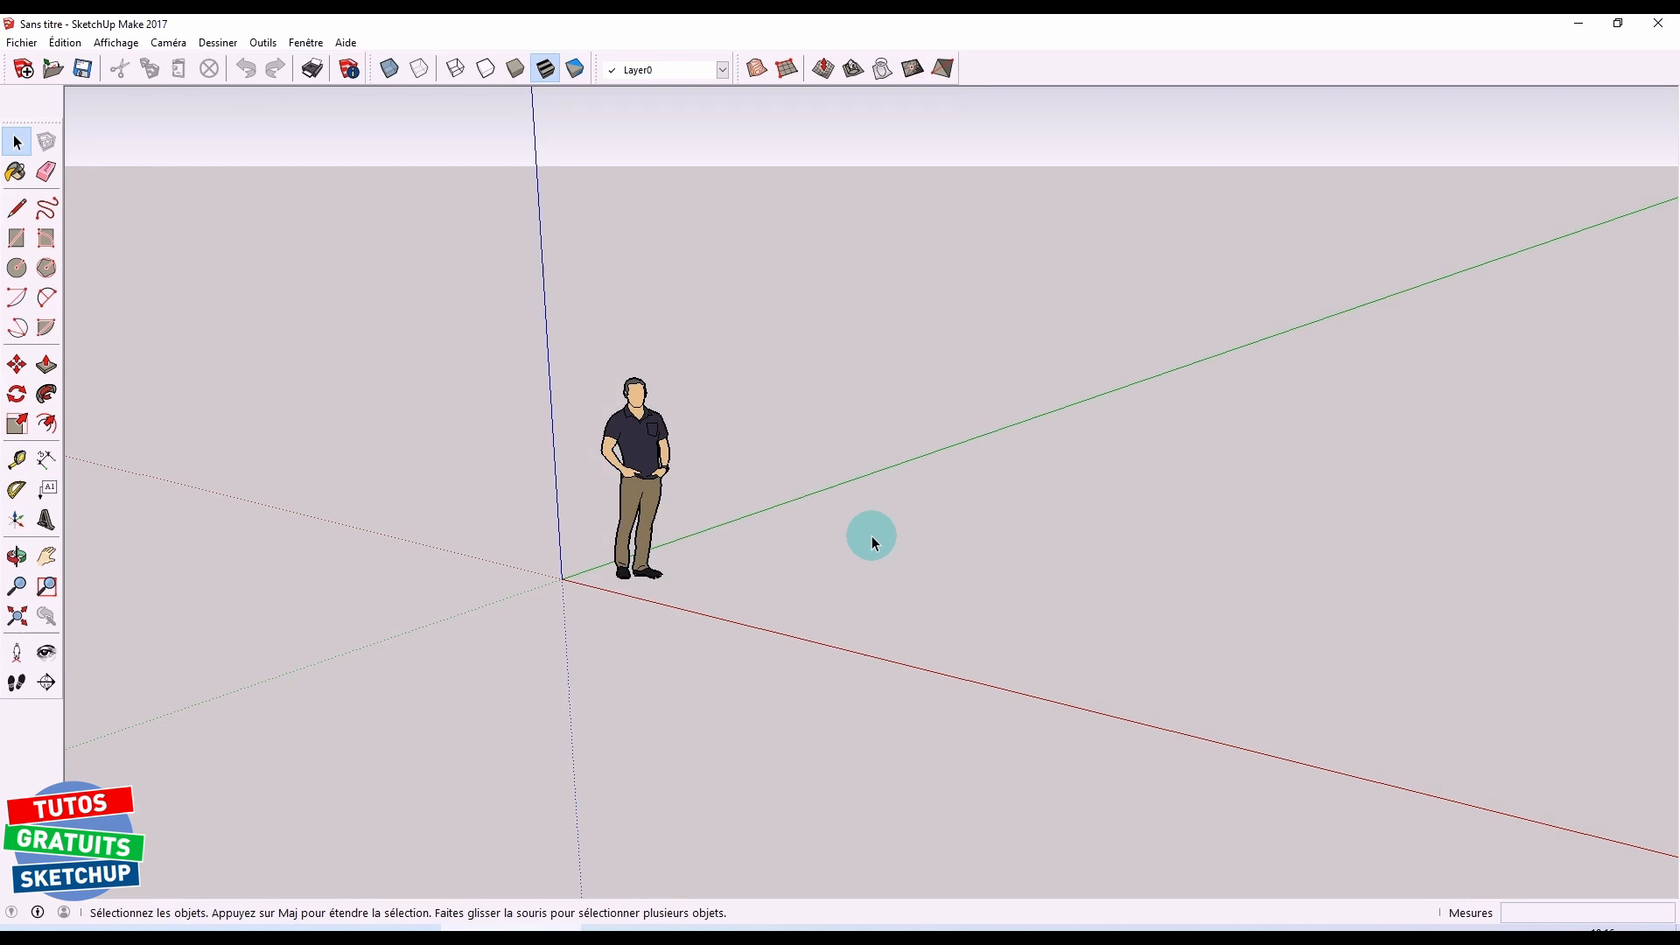